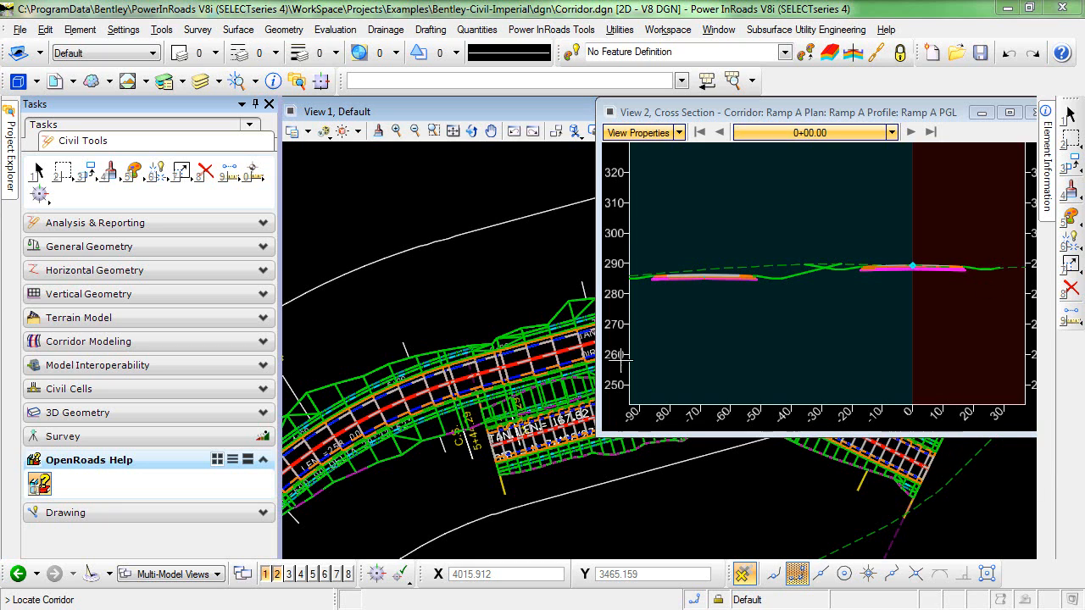
pyautogui.moveTo(428, 511)
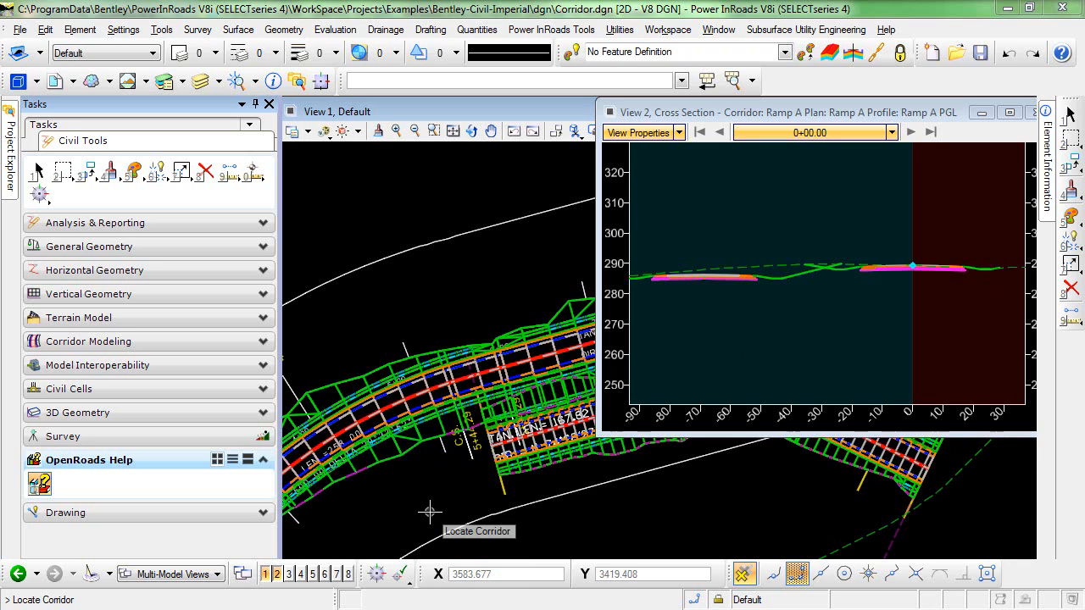
pyautogui.moveTo(423, 423)
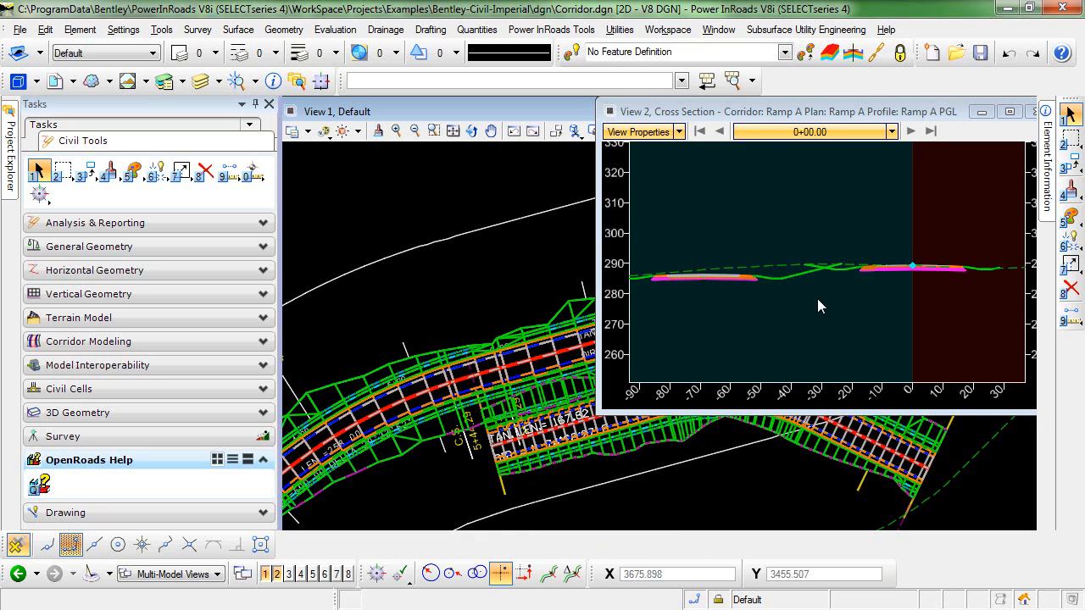
pyautogui.moveTo(712, 294)
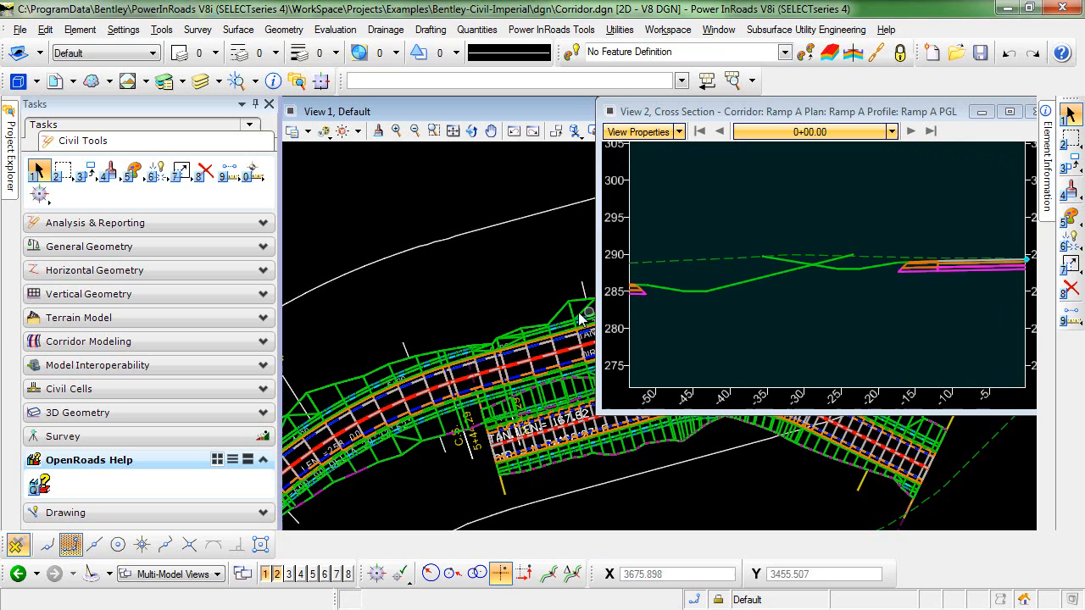
pyautogui.moveTo(712, 294)
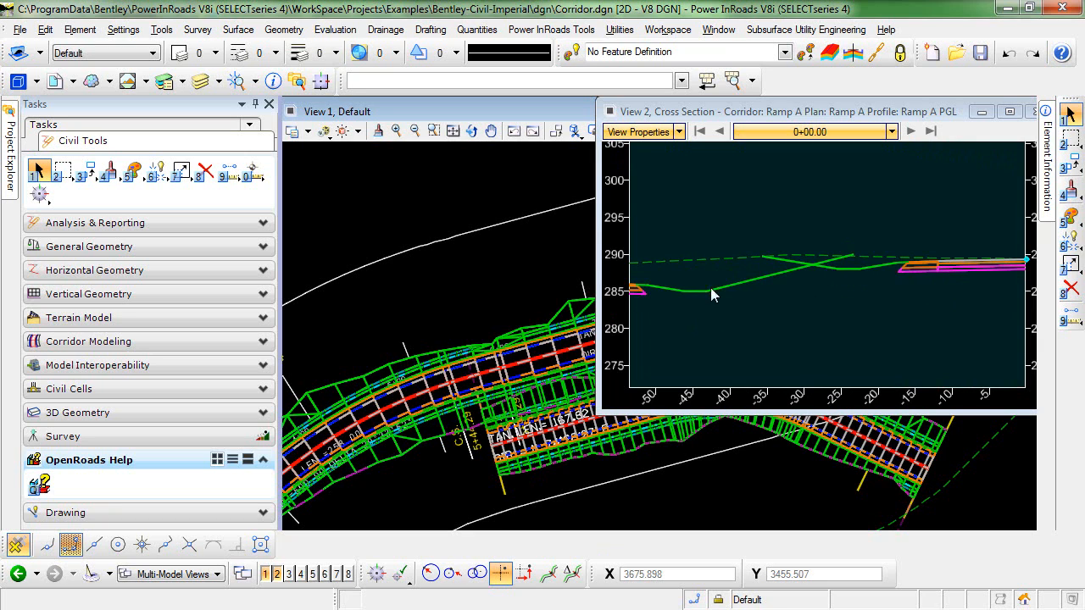
pyautogui.moveTo(933, 273)
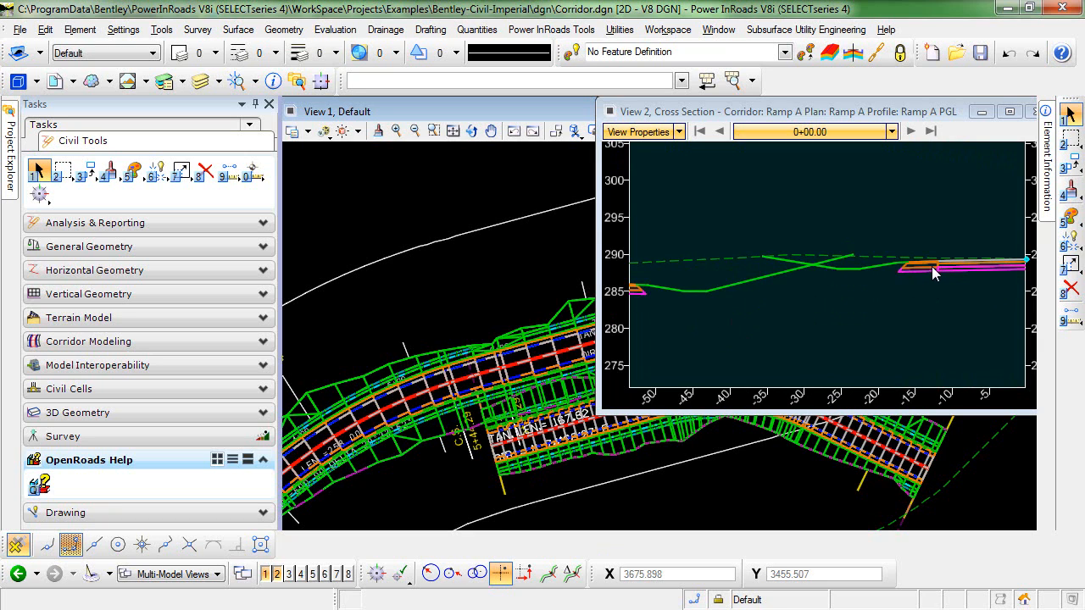
pyautogui.moveTo(839, 282)
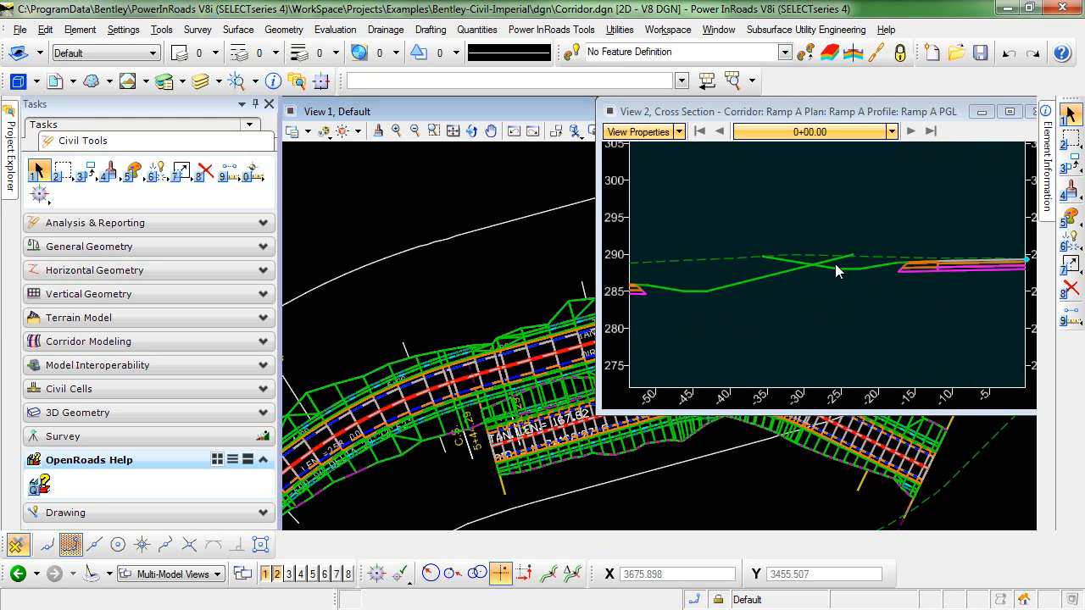
pyautogui.moveTo(782, 264)
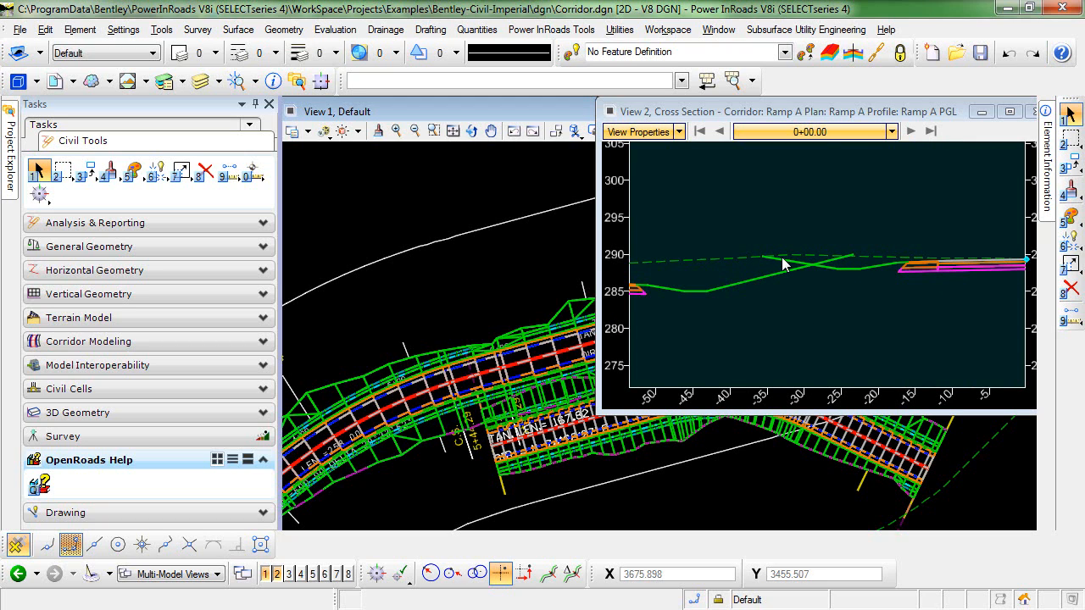
pyautogui.moveTo(755, 336)
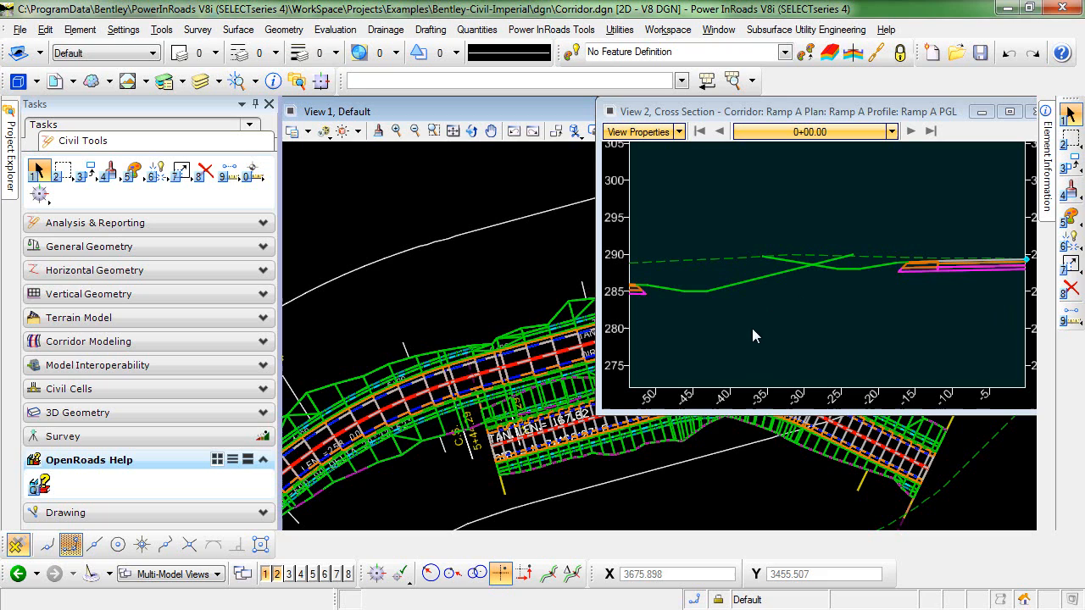
pyautogui.moveTo(801, 275)
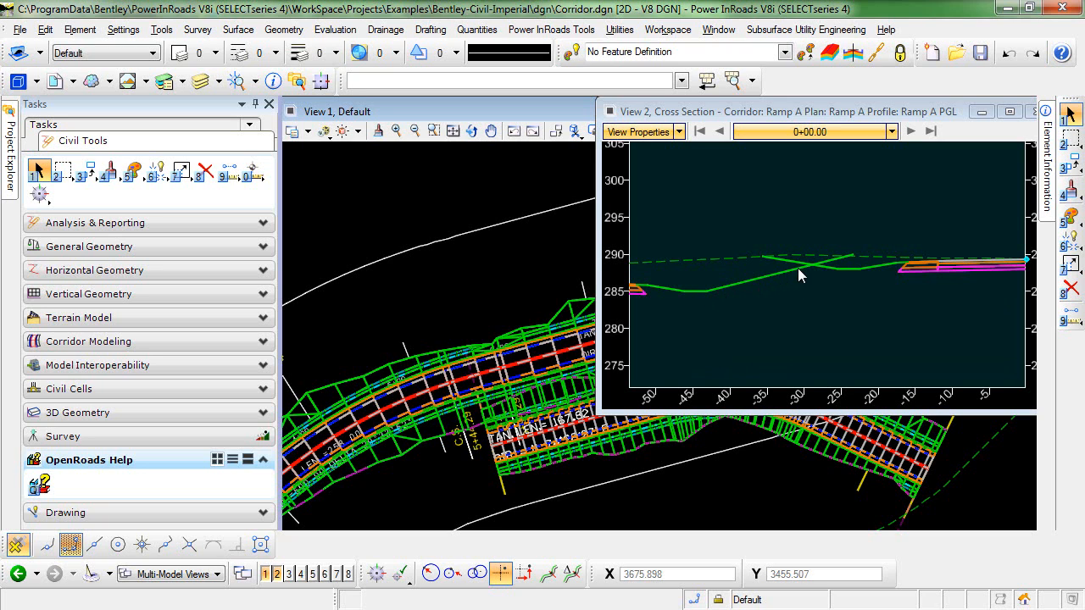
pyautogui.moveTo(773, 264)
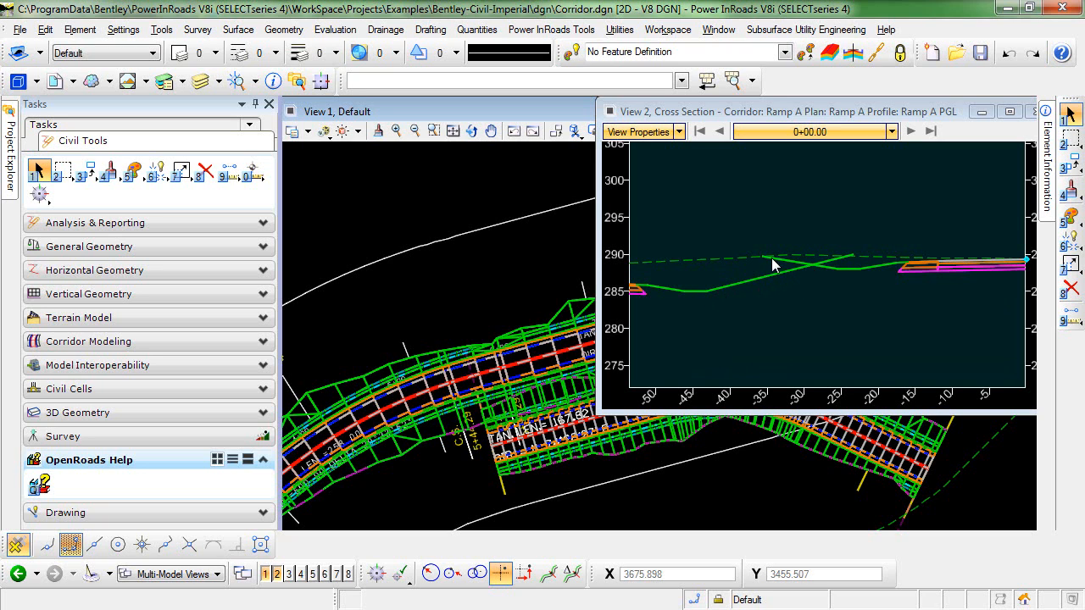
pyautogui.moveTo(814, 271)
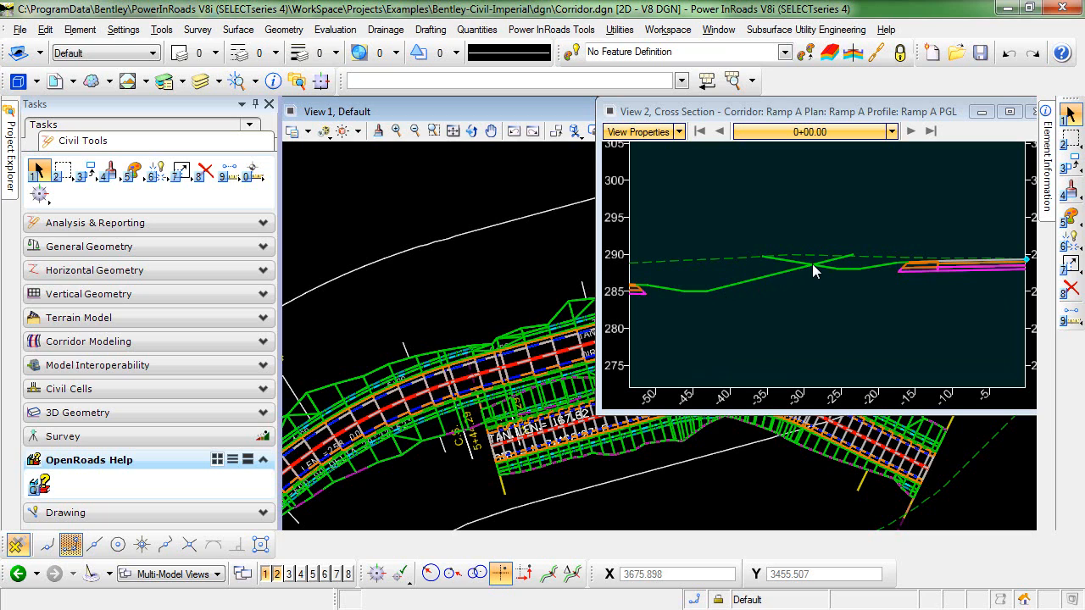
pyautogui.moveTo(771, 285)
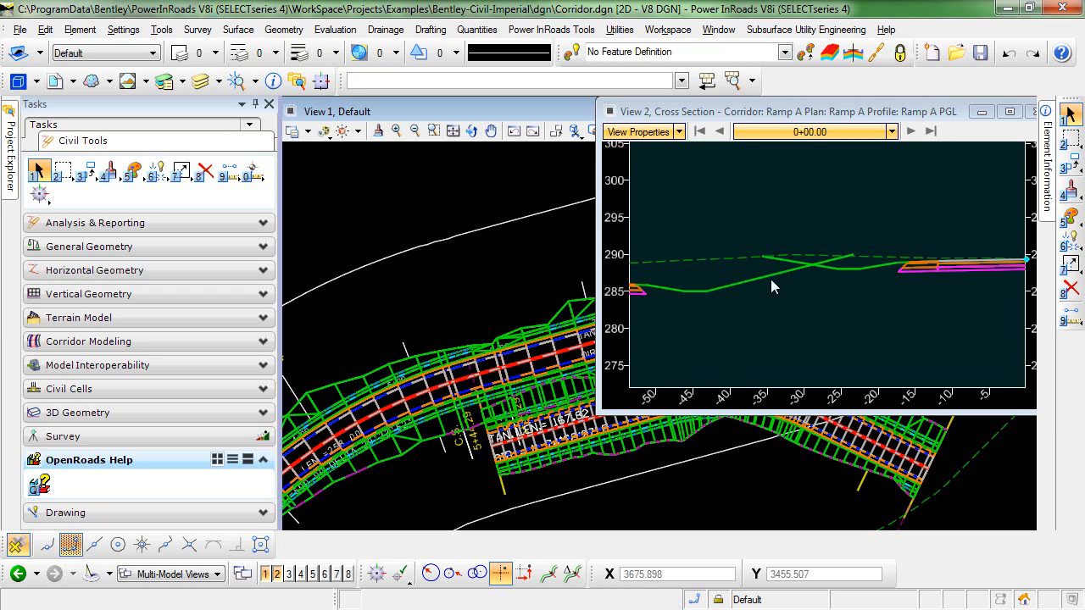
pyautogui.moveTo(902, 271)
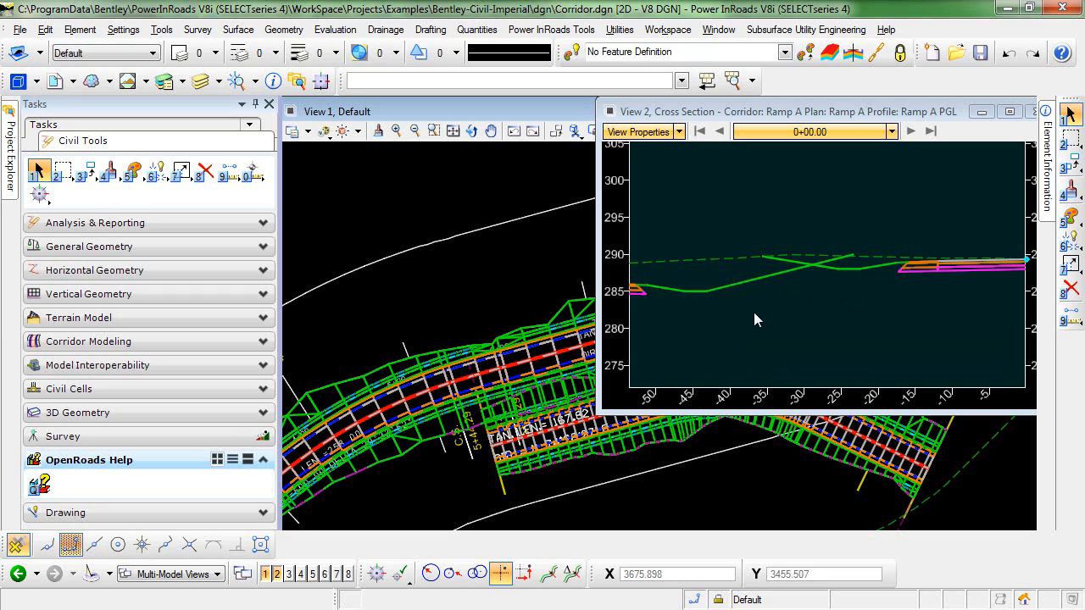
pyautogui.moveTo(851, 299)
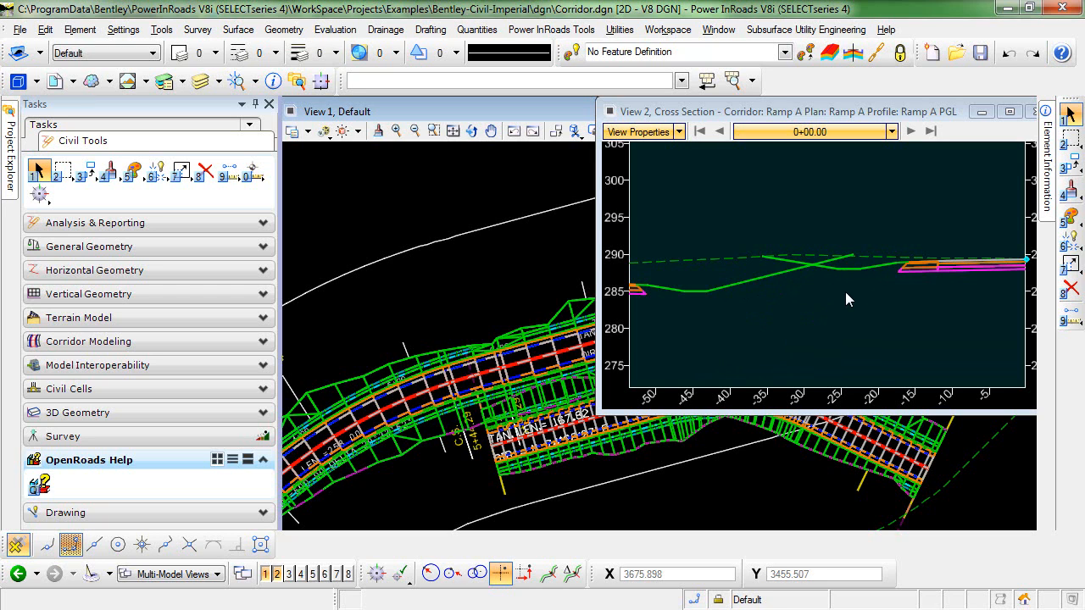
pyautogui.moveTo(804, 329)
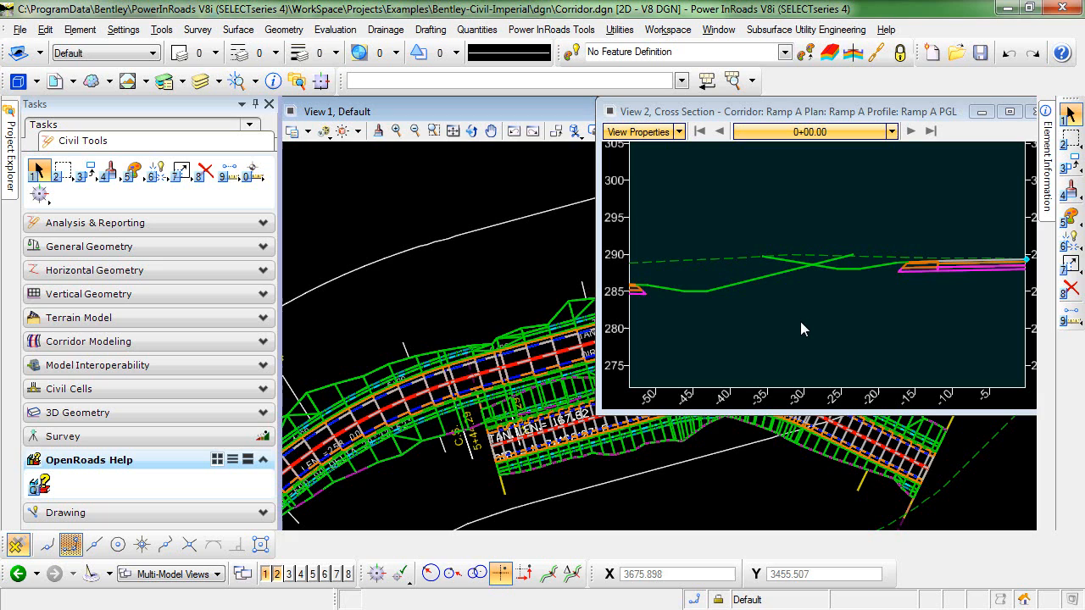
pyautogui.moveTo(775, 330)
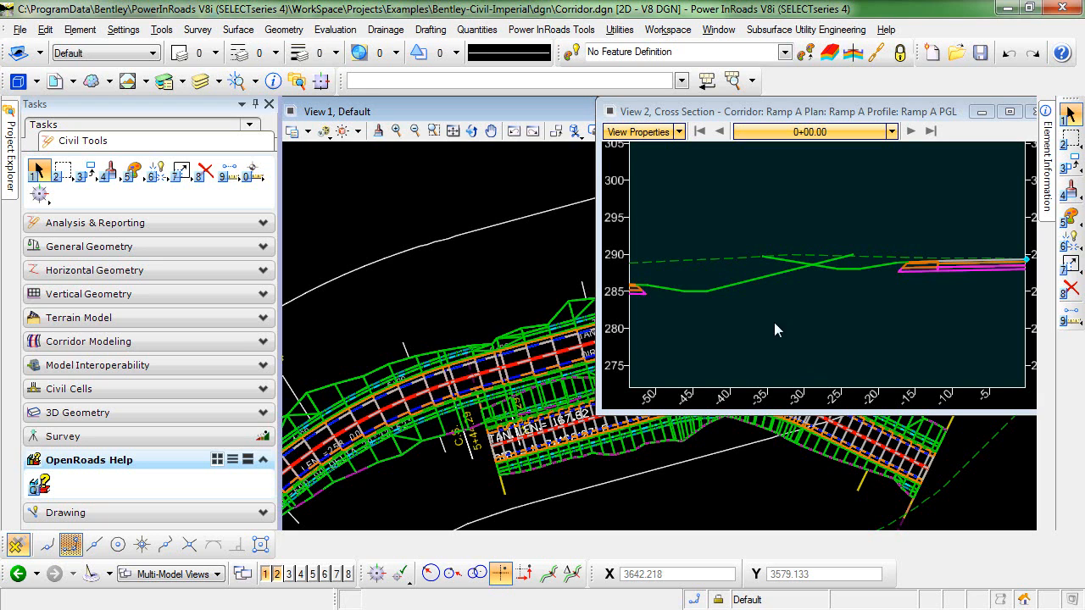
pyautogui.moveTo(78, 317)
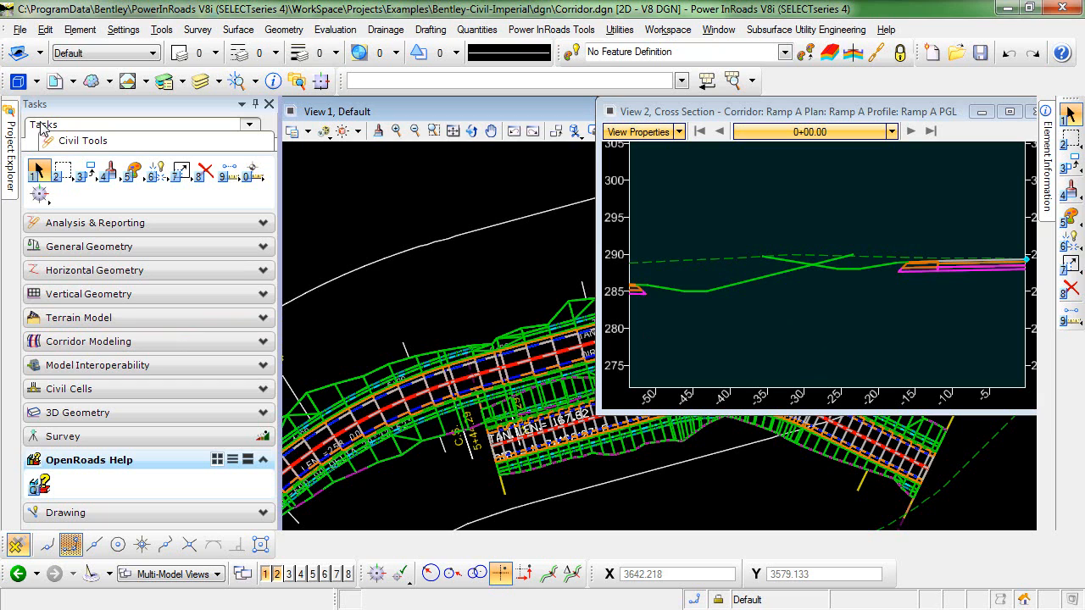
# - Expand the Corridor Modeling tools to reach Corridor Target Aliasing
pyautogui.click(89, 341)
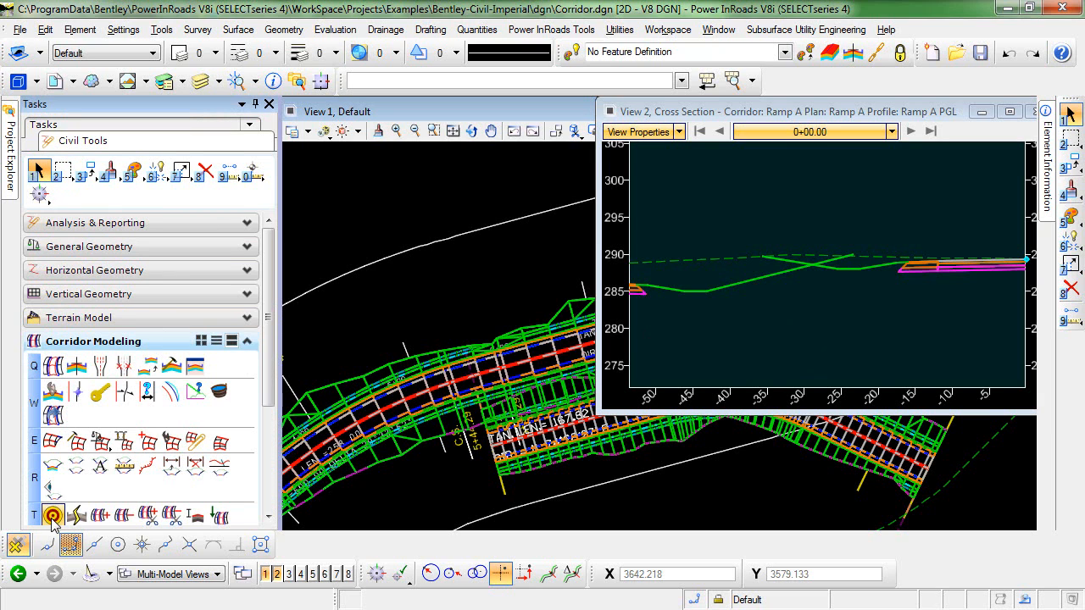
pyautogui.moveTo(52, 516)
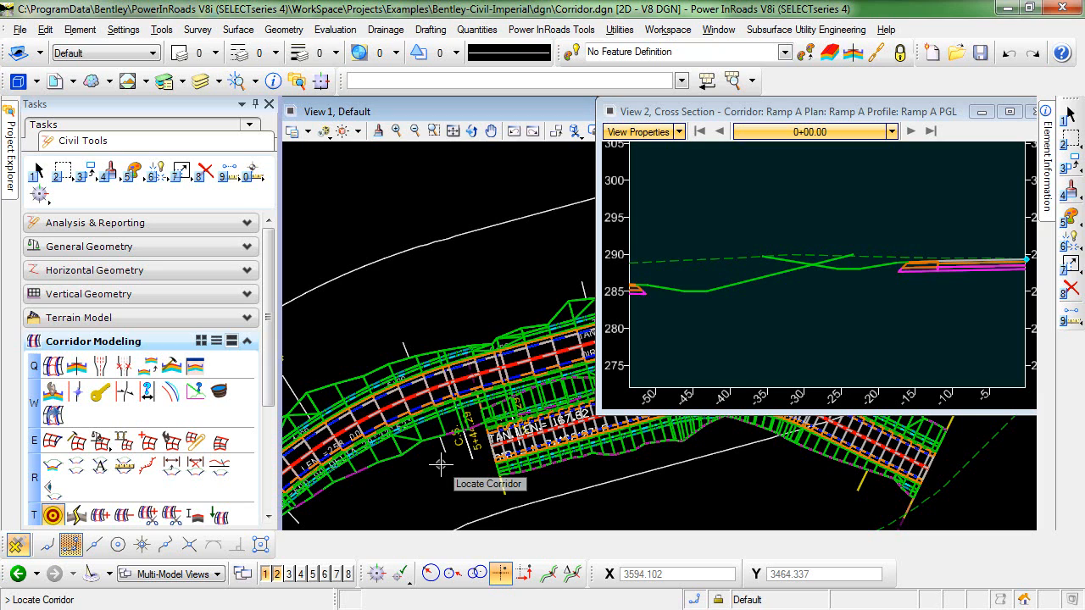
pyautogui.moveTo(536, 468)
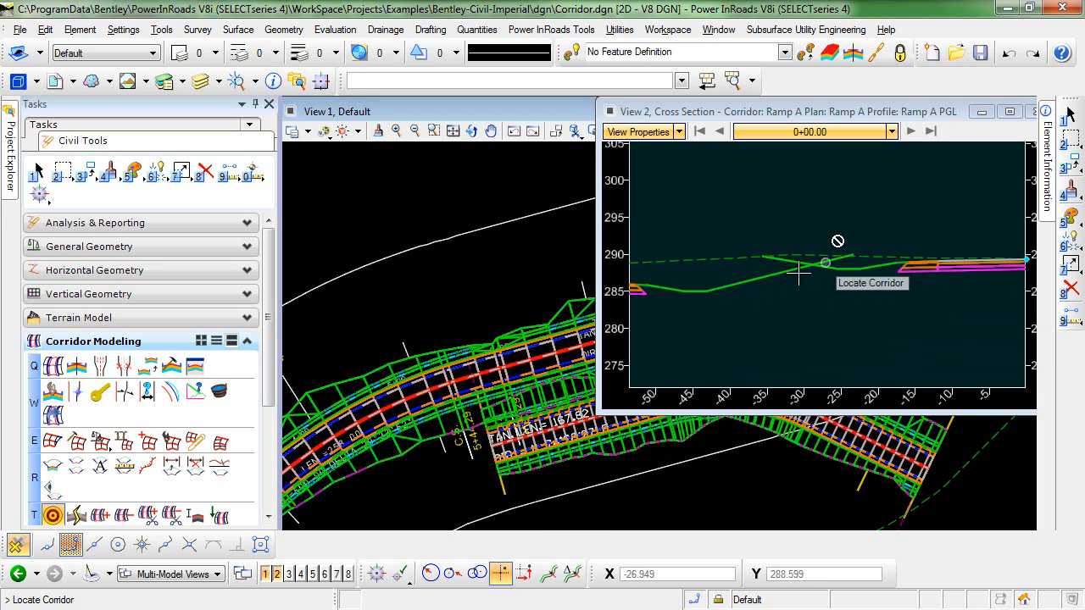
pyautogui.moveTo(640, 453)
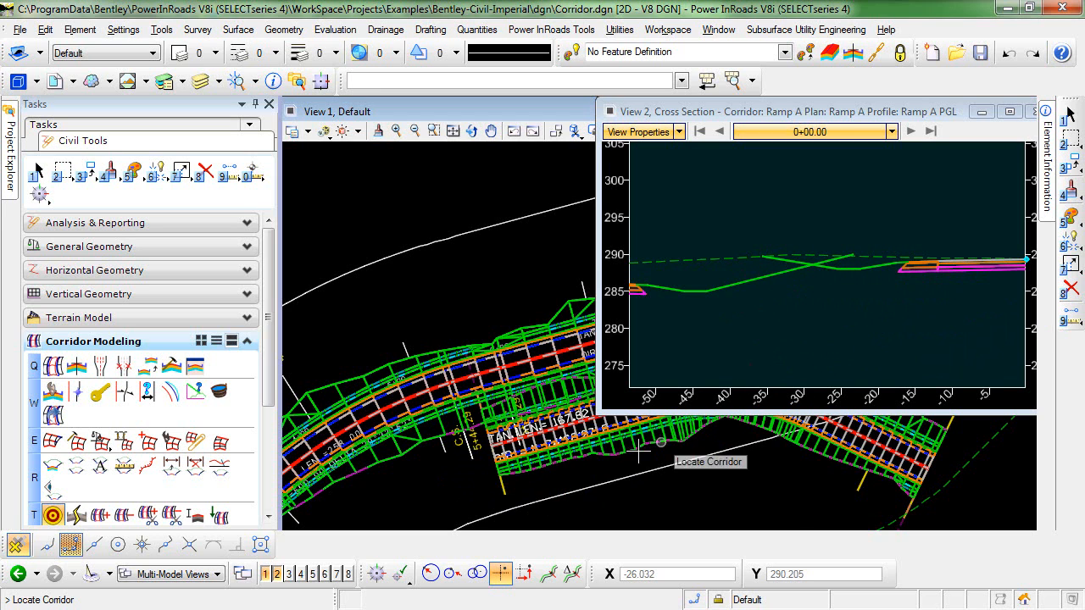
pyautogui.moveTo(540, 471)
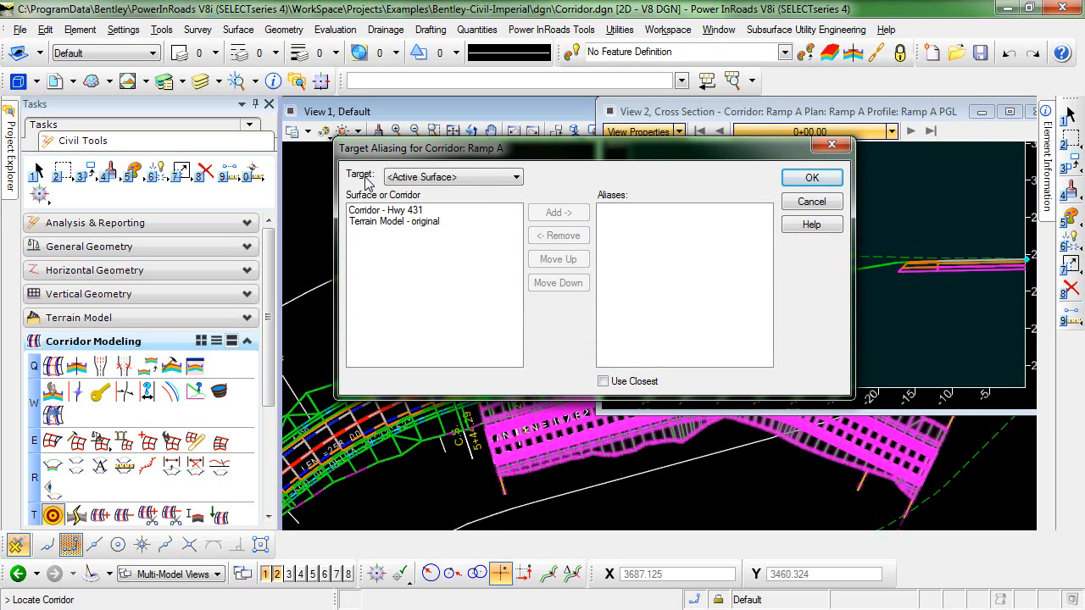
pyautogui.click(516, 176)
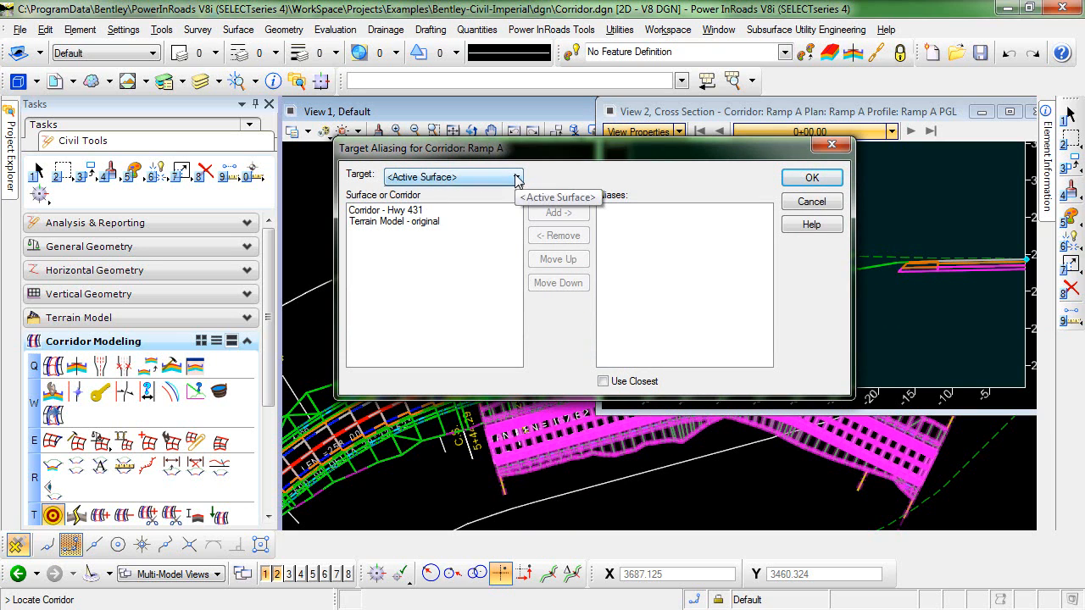
pyautogui.click(517, 177)
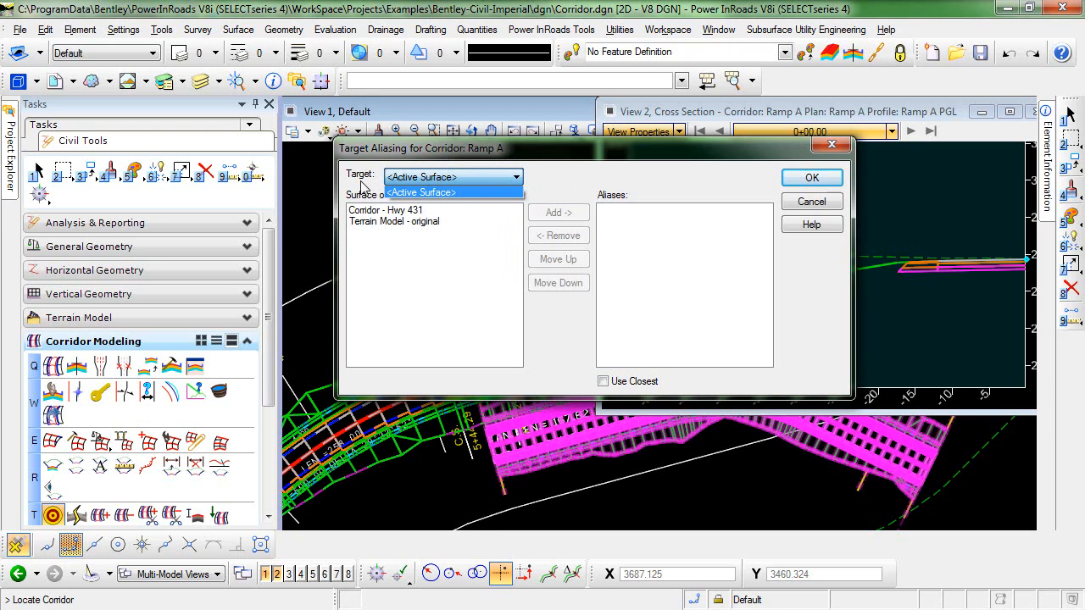
pyautogui.click(421, 191)
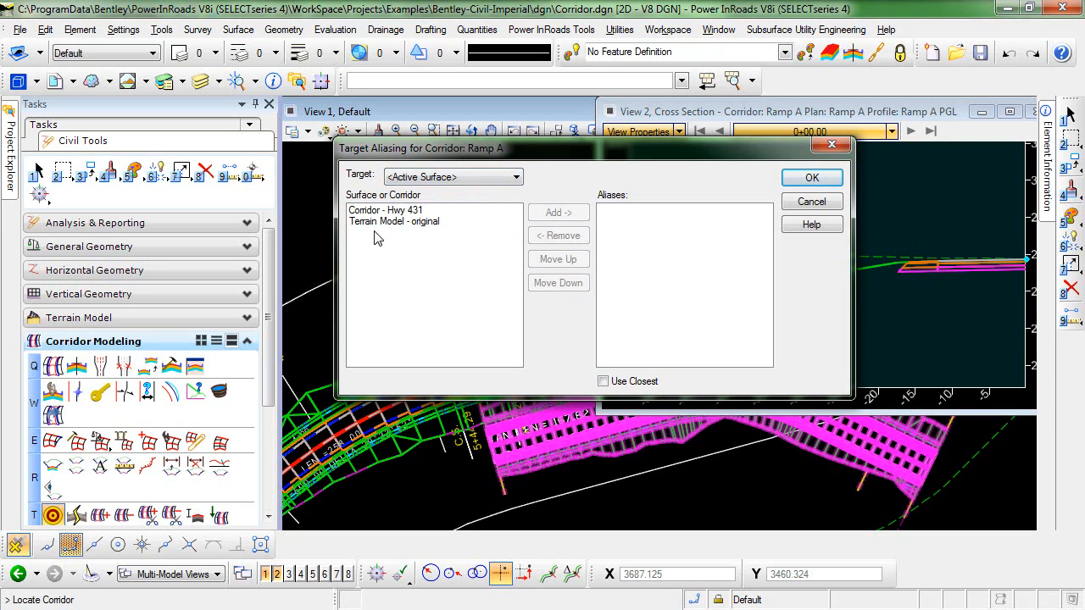
pyautogui.moveTo(373, 216)
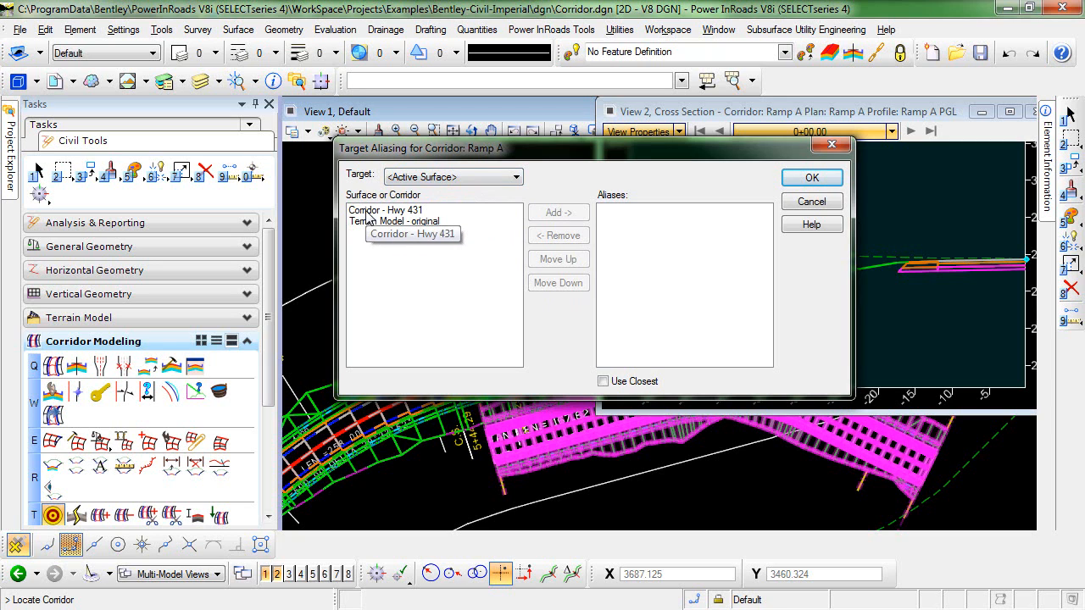
pyautogui.moveTo(394, 222)
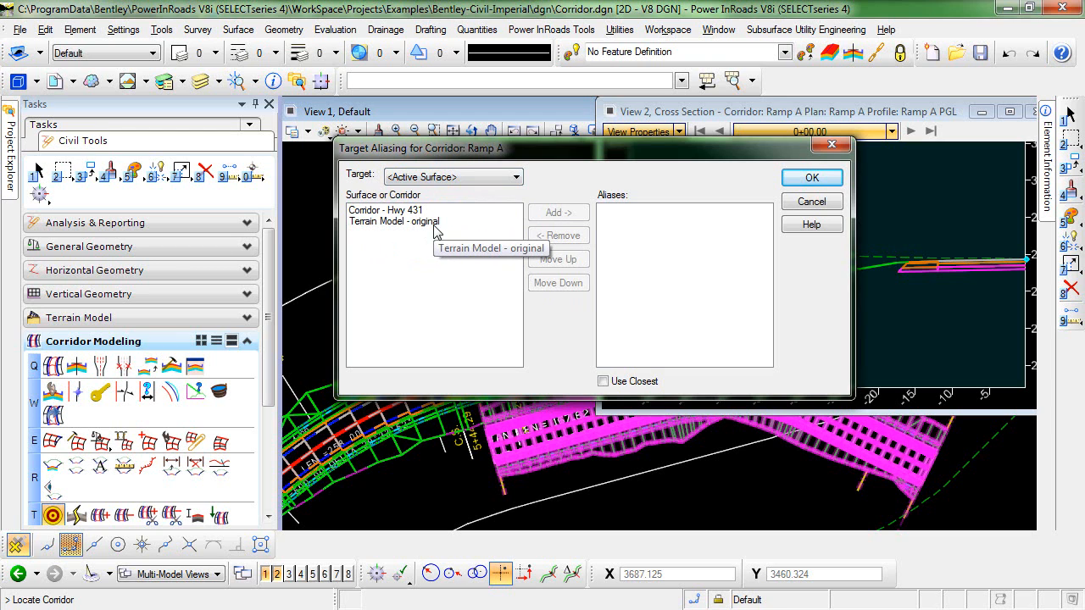
pyautogui.moveTo(382, 236)
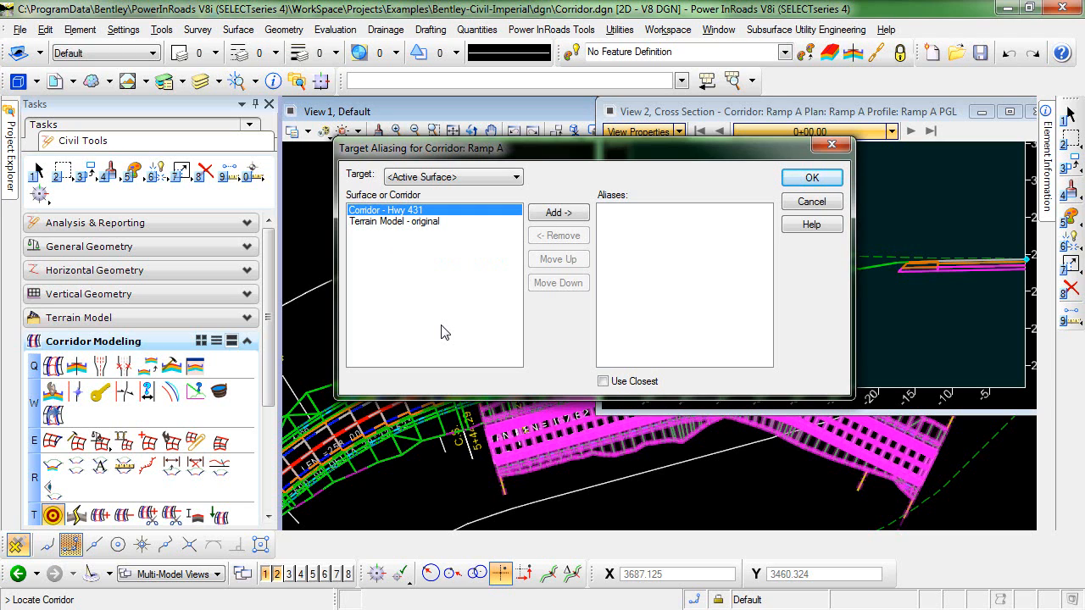
pyautogui.moveTo(413, 328)
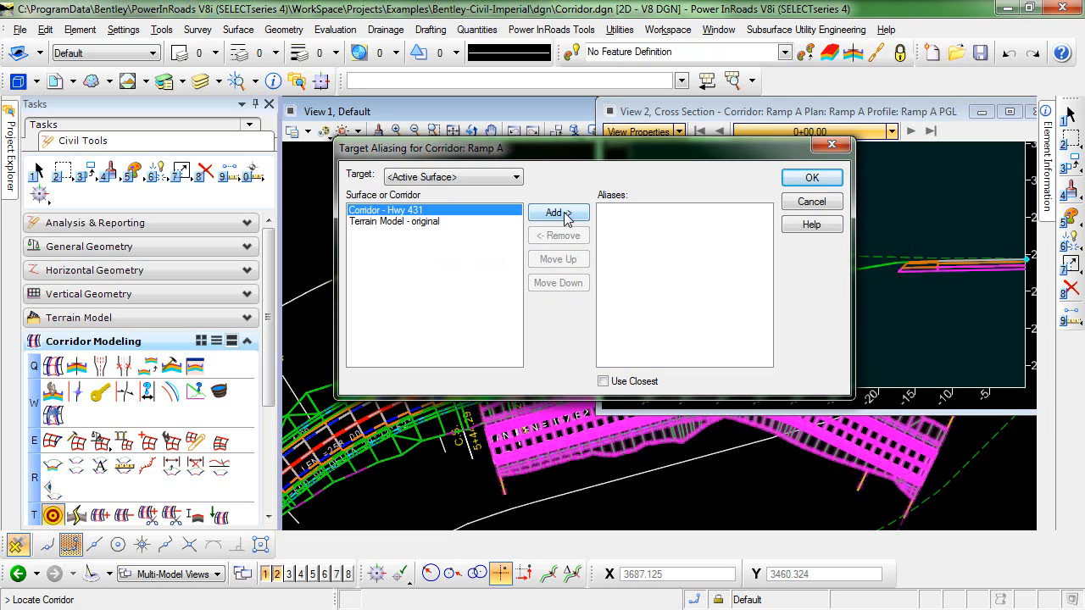
# - Add Corridor - Hwy 431, then Terrain Model - original, as Ramp A target aliases
pyautogui.click(553, 213)
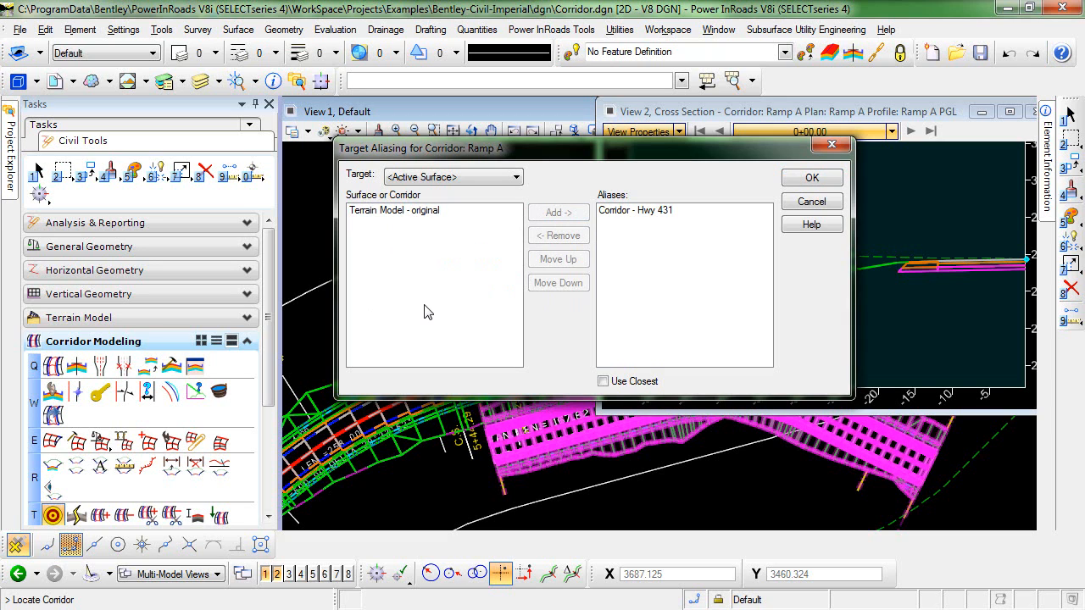
pyautogui.moveTo(643, 255)
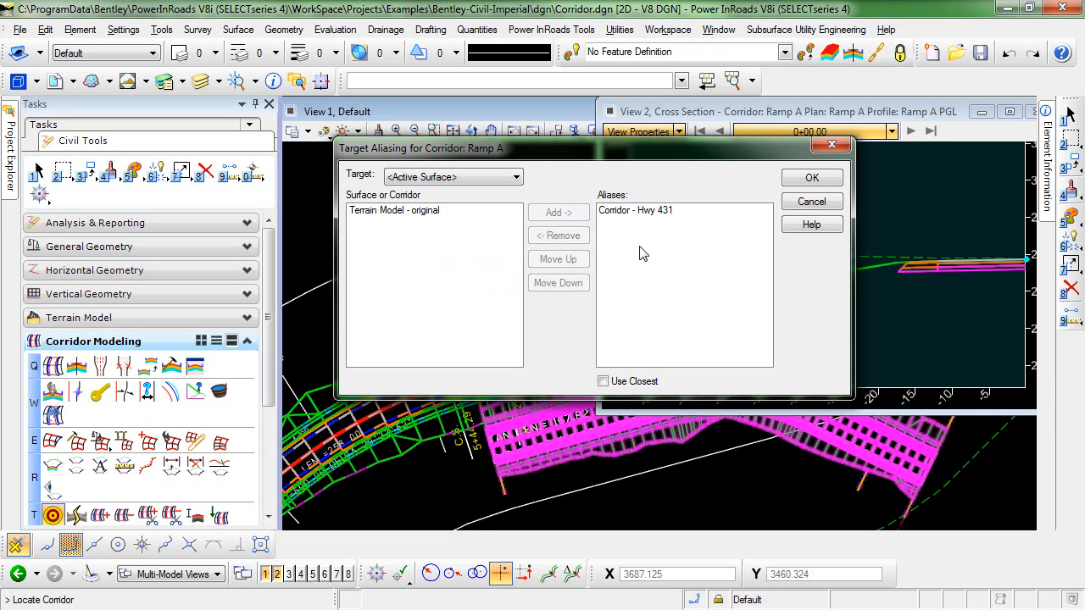
pyautogui.moveTo(366, 186)
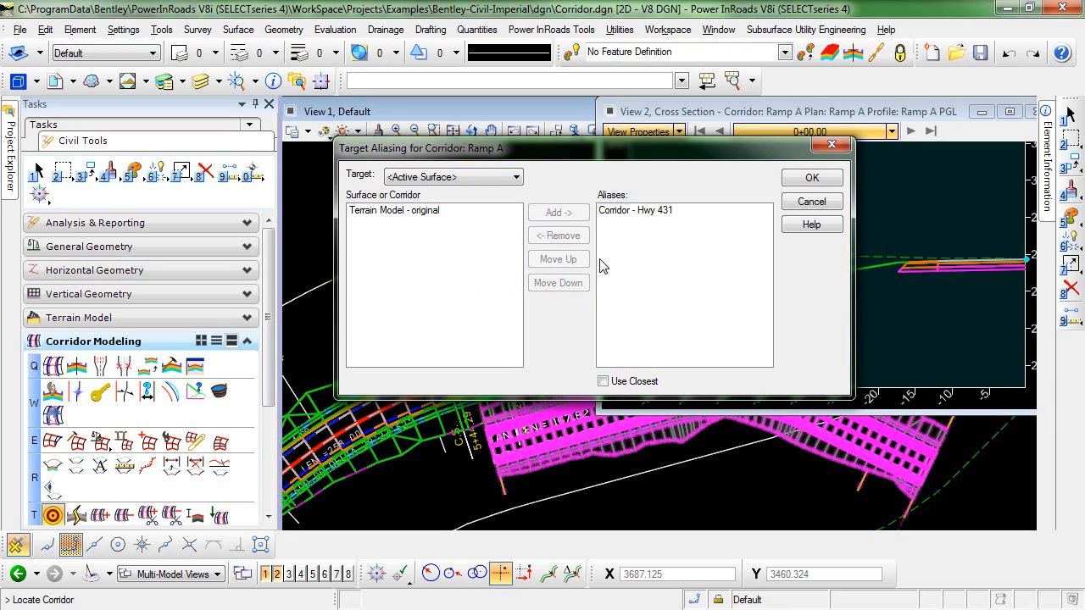
pyautogui.click(393, 210)
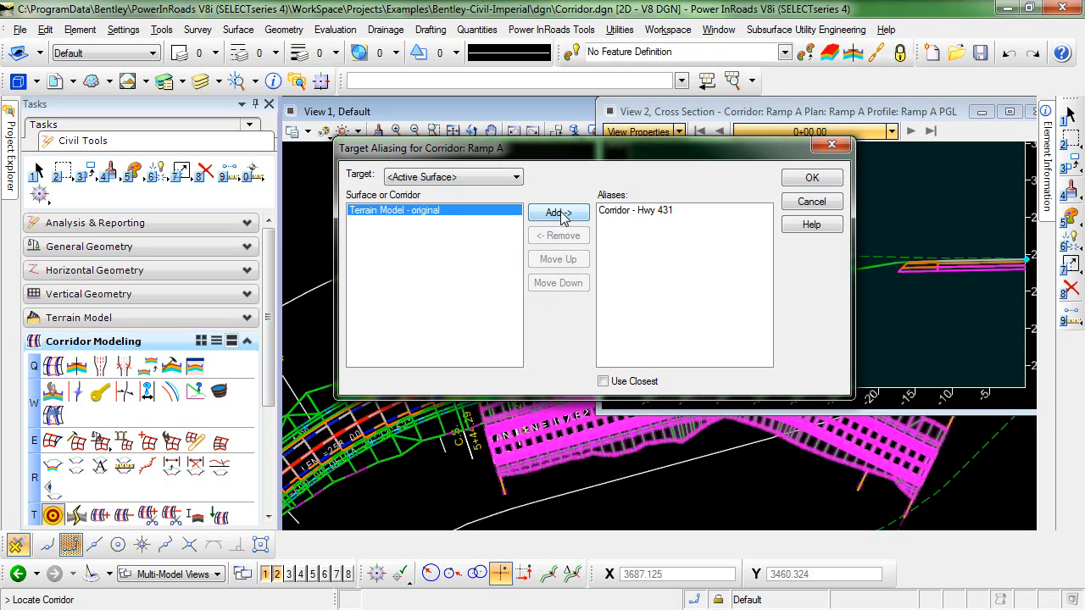
pyautogui.click(558, 212)
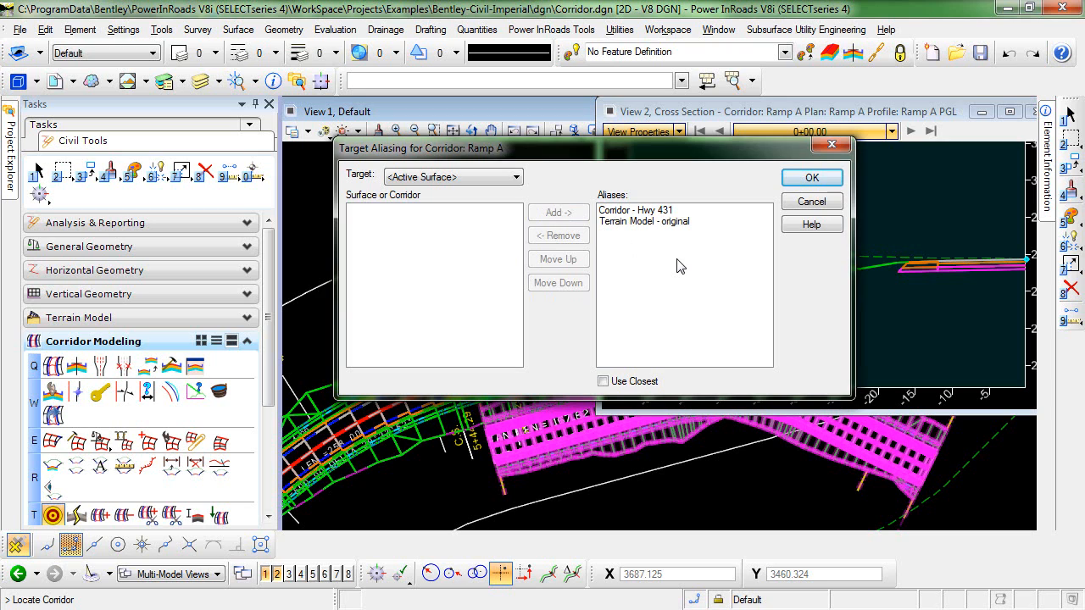
pyautogui.moveTo(669, 254)
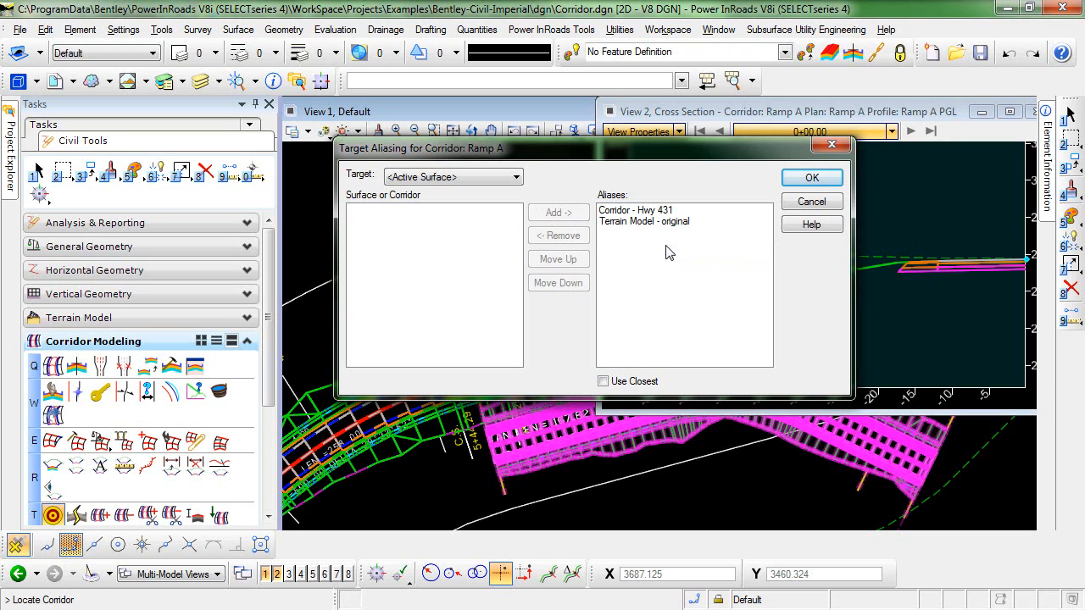
pyautogui.moveTo(650, 276)
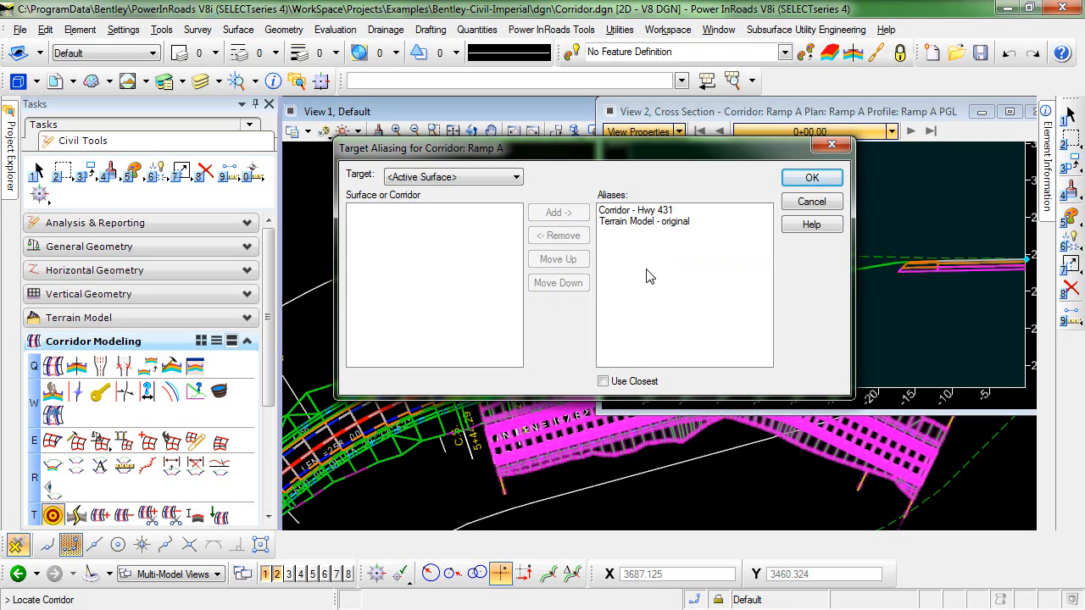
pyautogui.moveTo(655, 258)
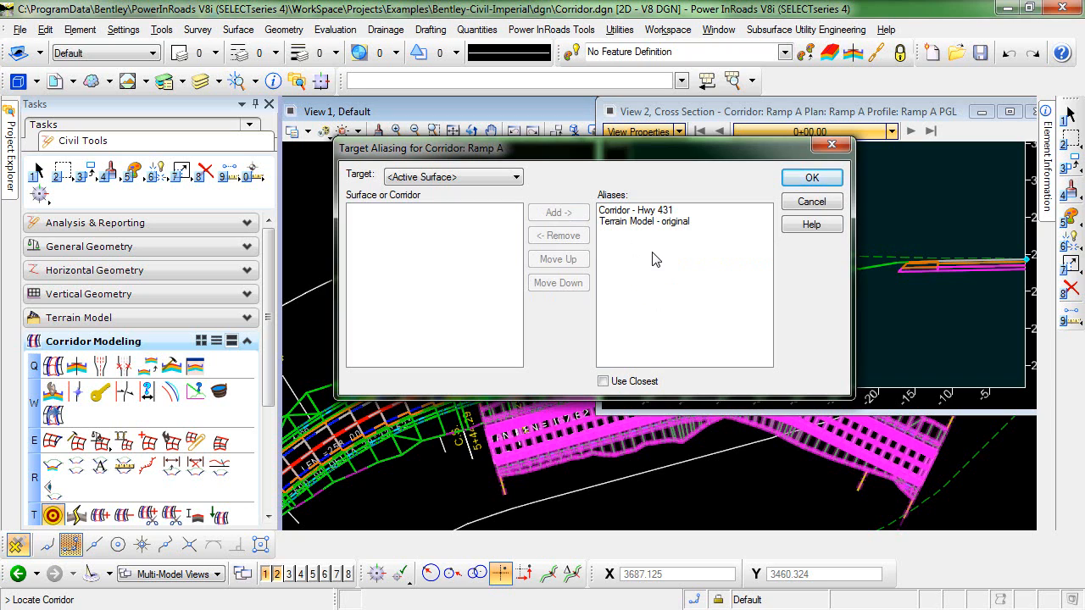
pyautogui.moveTo(635, 210)
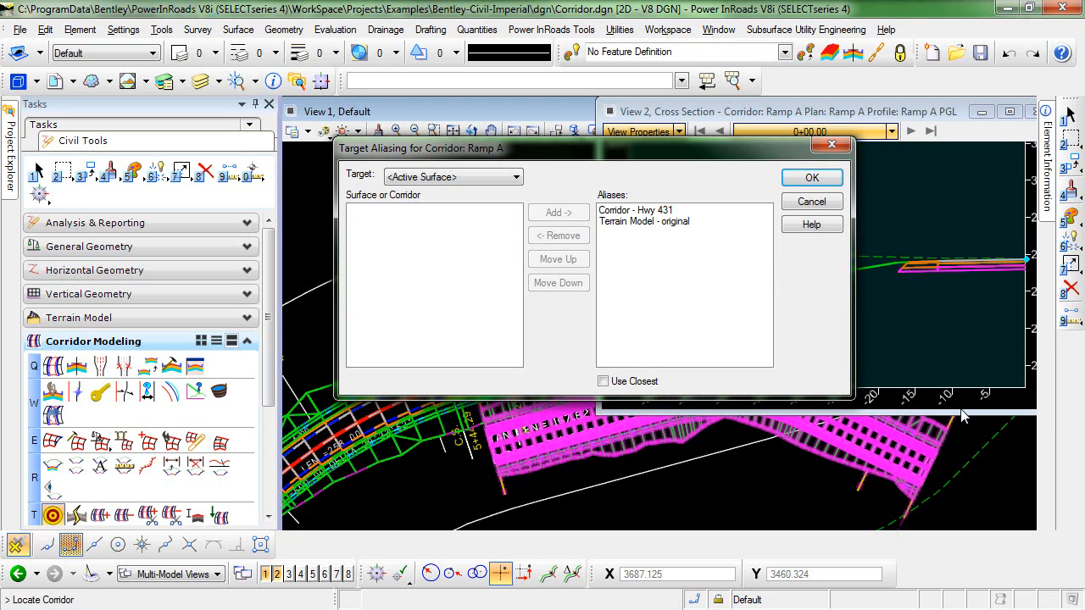
pyautogui.moveTo(645, 222)
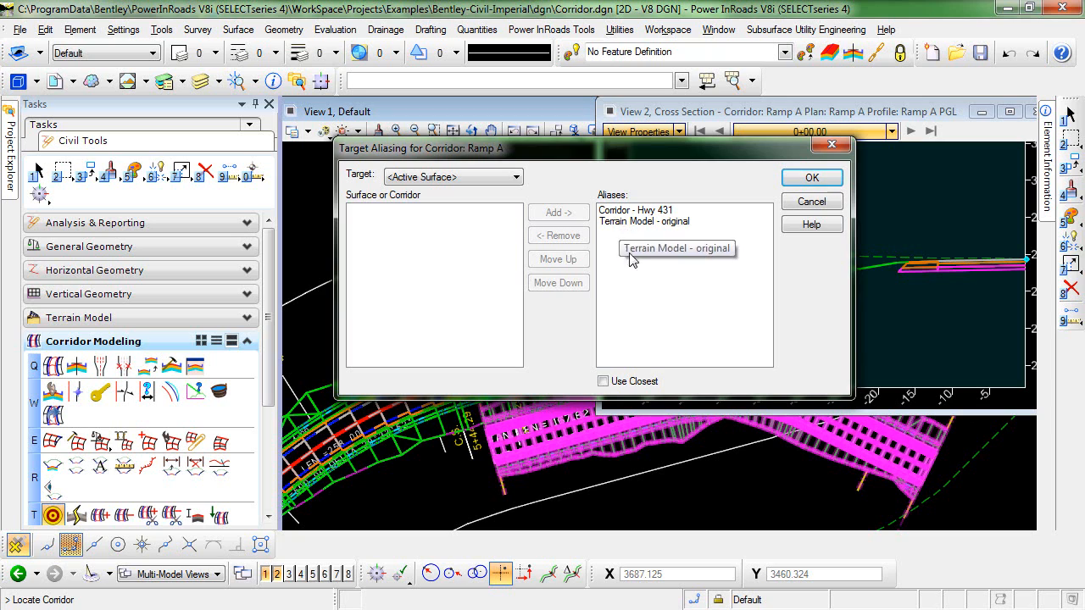
pyautogui.moveTo(632, 233)
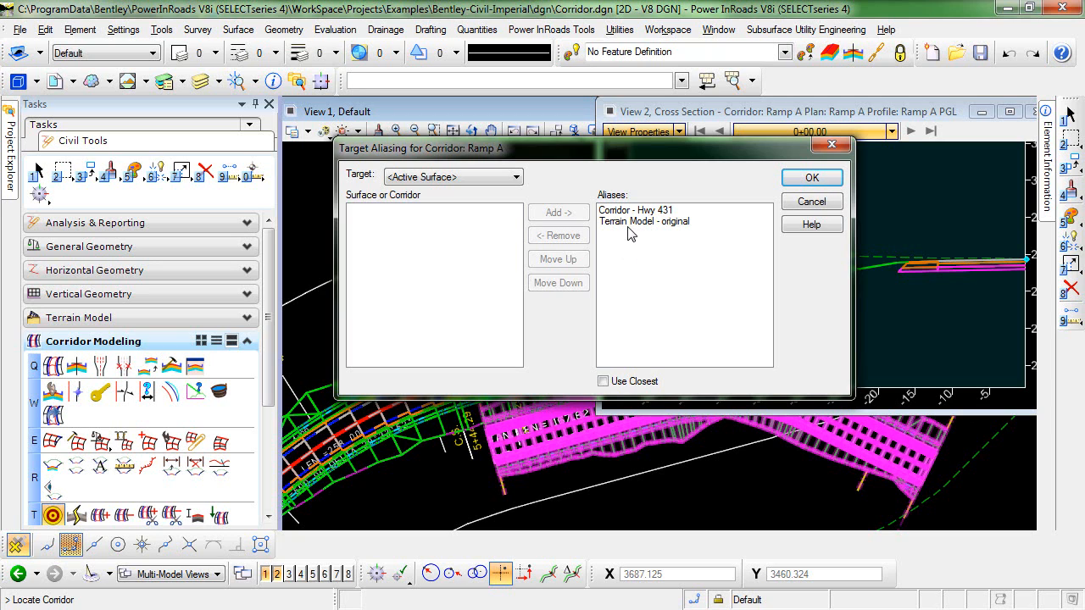
pyautogui.moveTo(643, 221)
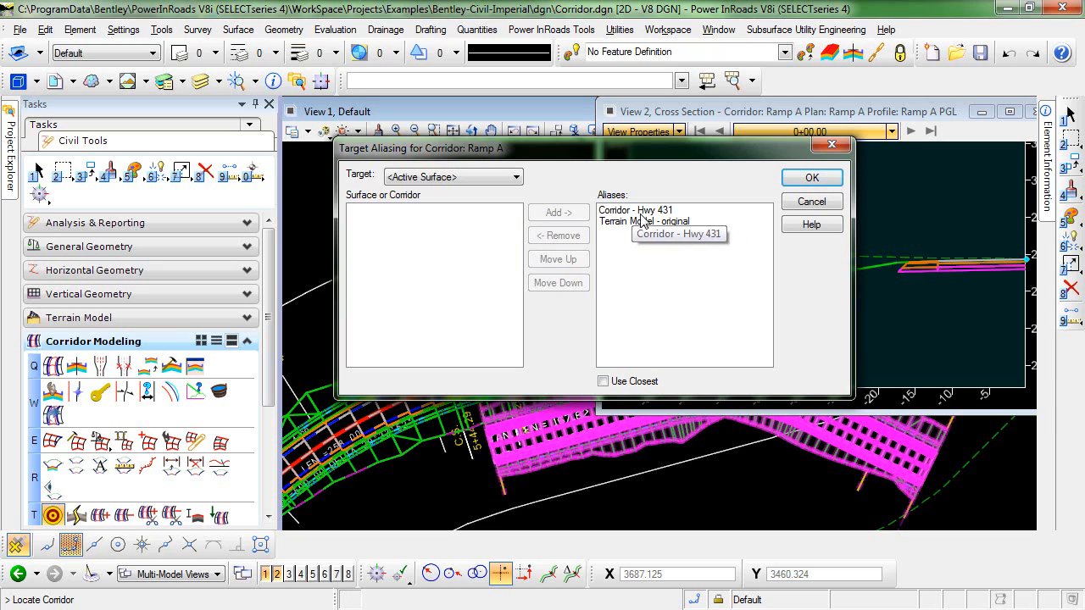
pyautogui.moveTo(682, 221)
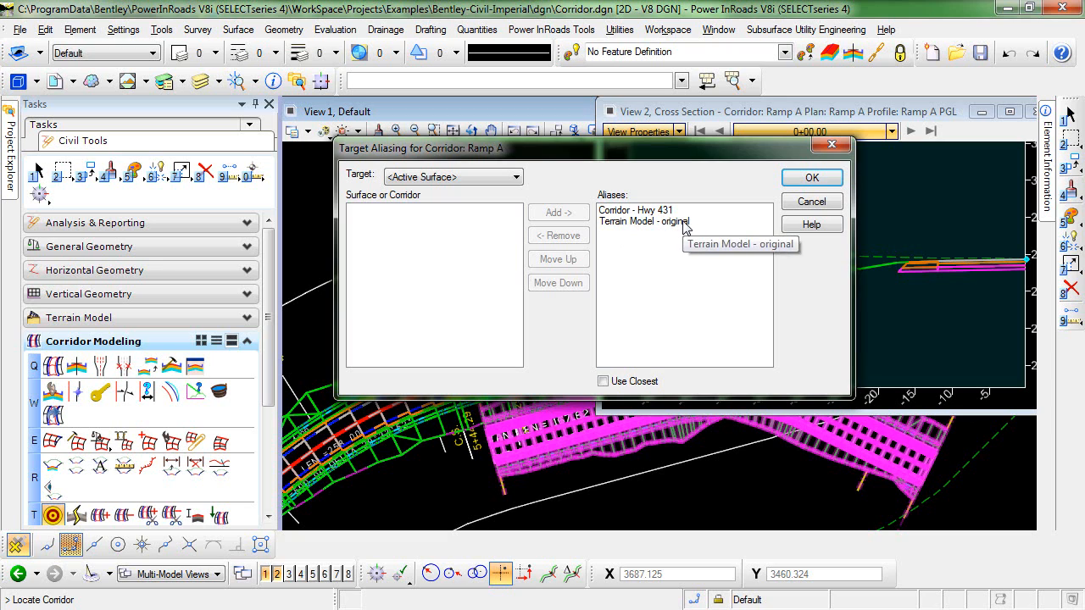
pyautogui.moveTo(623, 235)
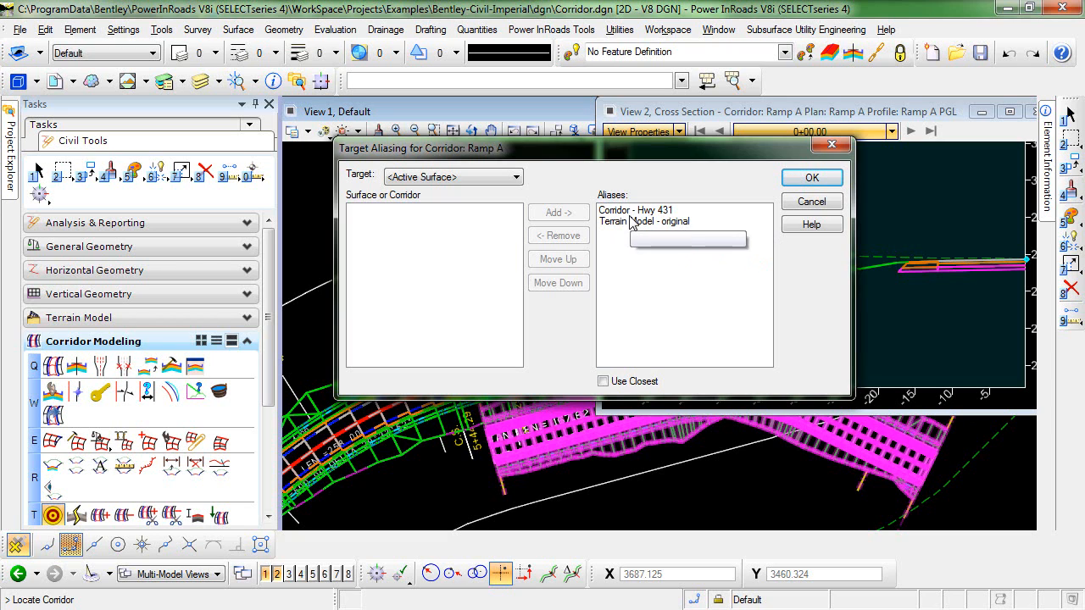
pyautogui.moveTo(644, 221)
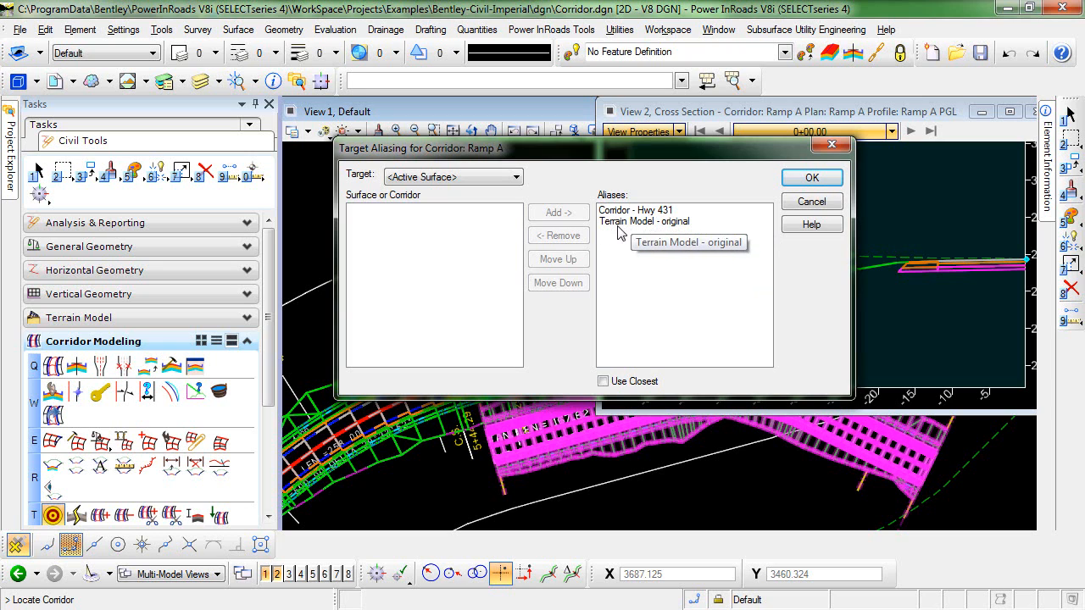
pyautogui.moveTo(644, 222)
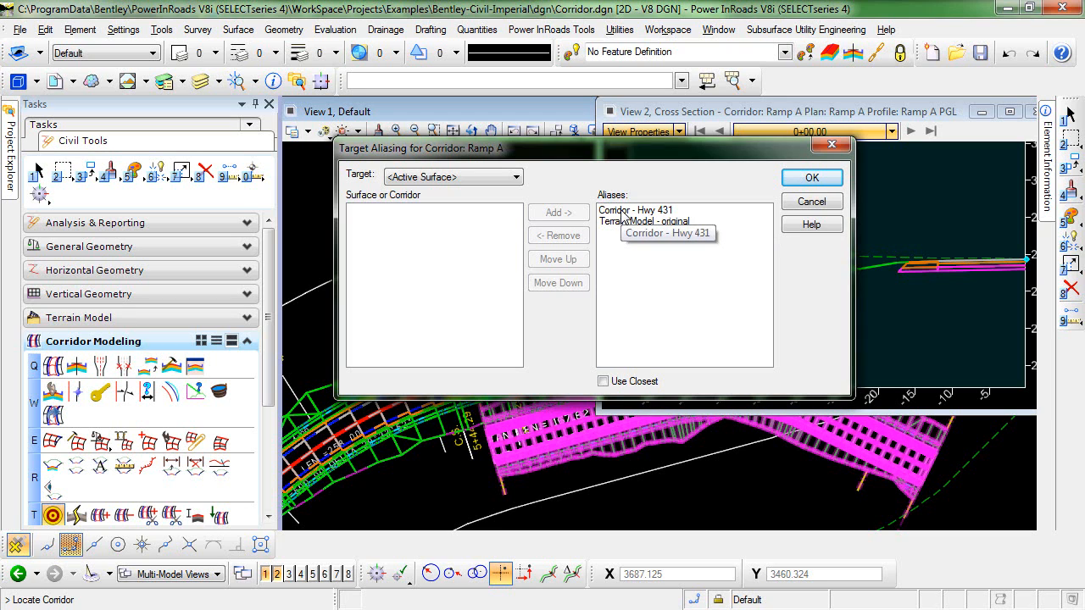
pyautogui.click(636, 210)
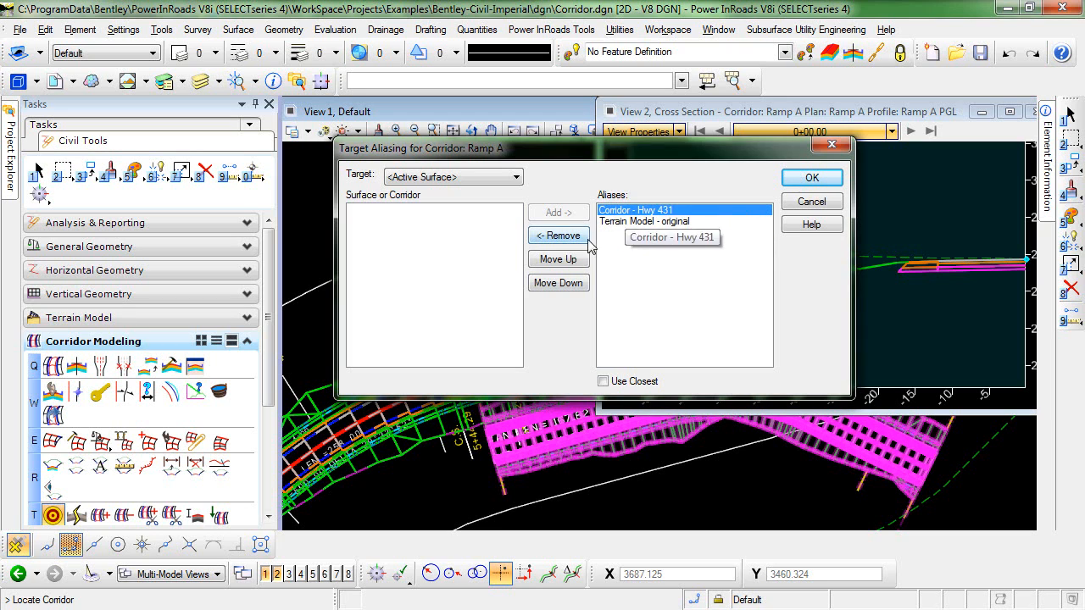
pyautogui.click(558, 235)
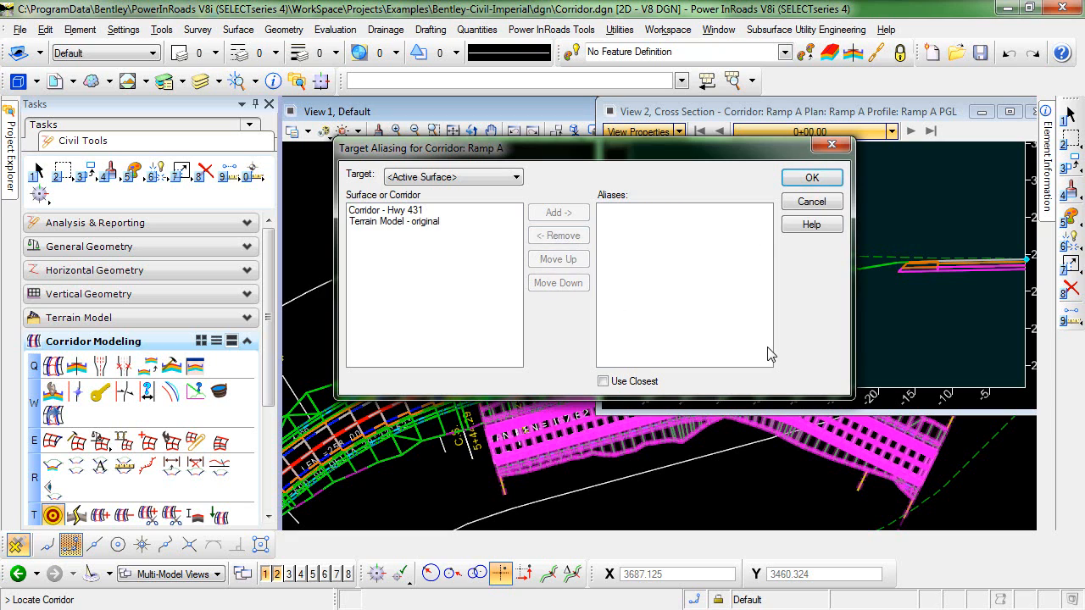
pyautogui.click(394, 221)
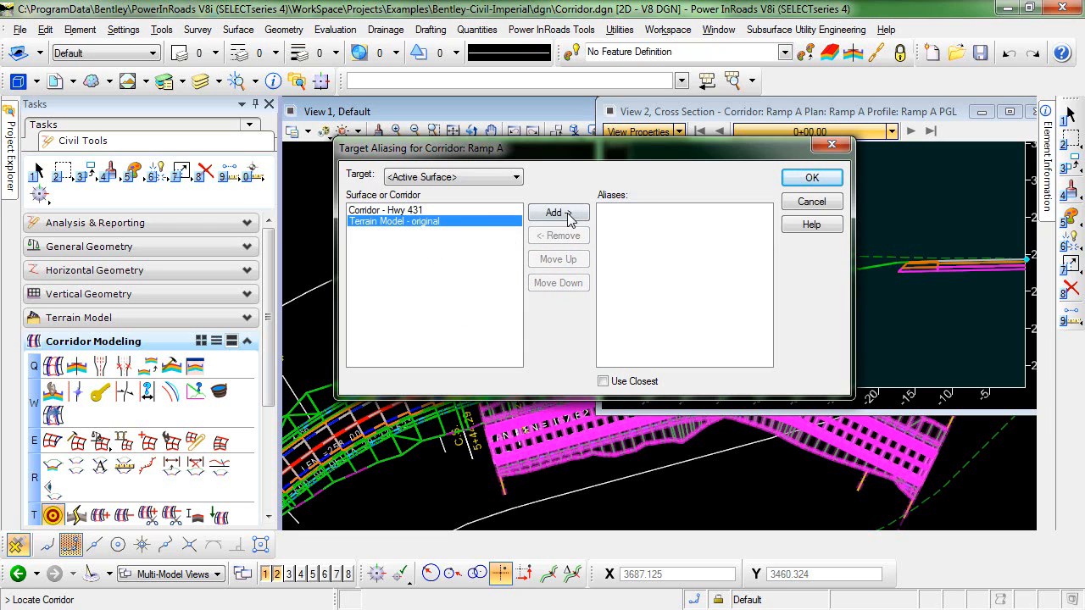
pyautogui.click(554, 212)
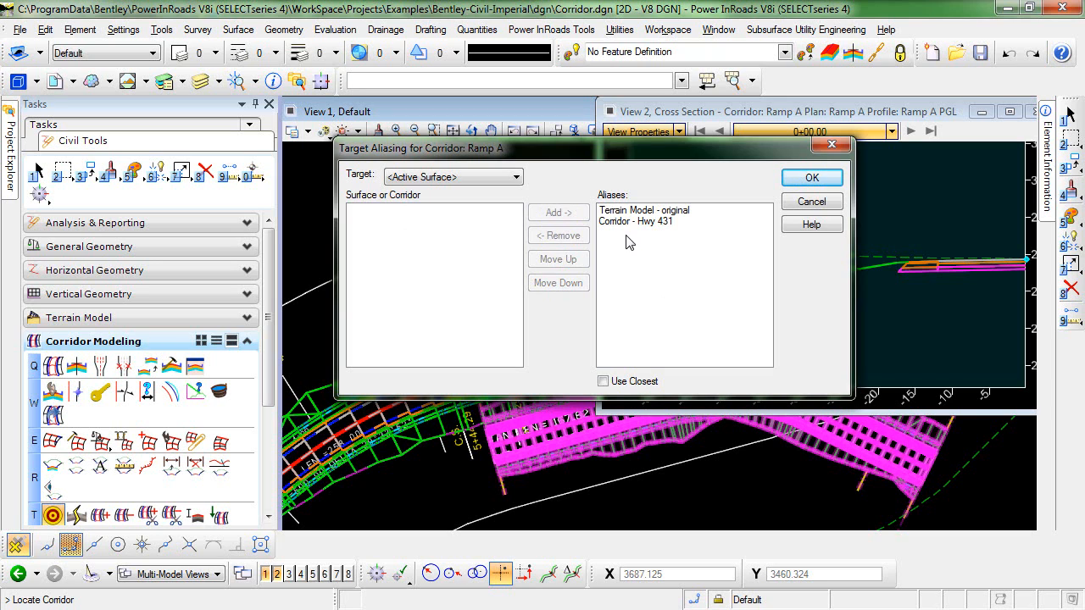
pyautogui.click(636, 221)
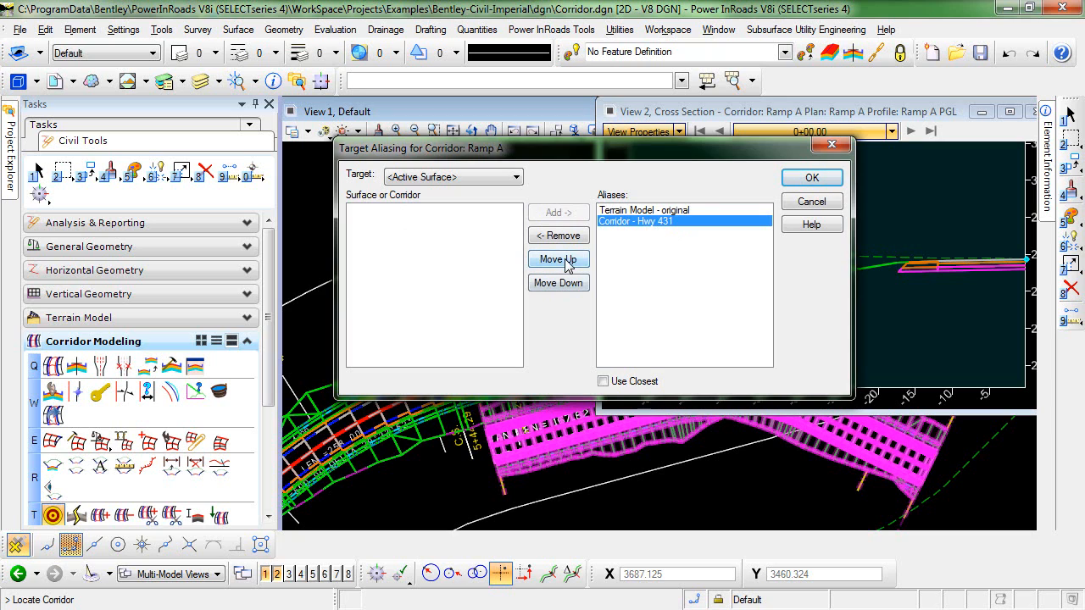
pyautogui.click(558, 259)
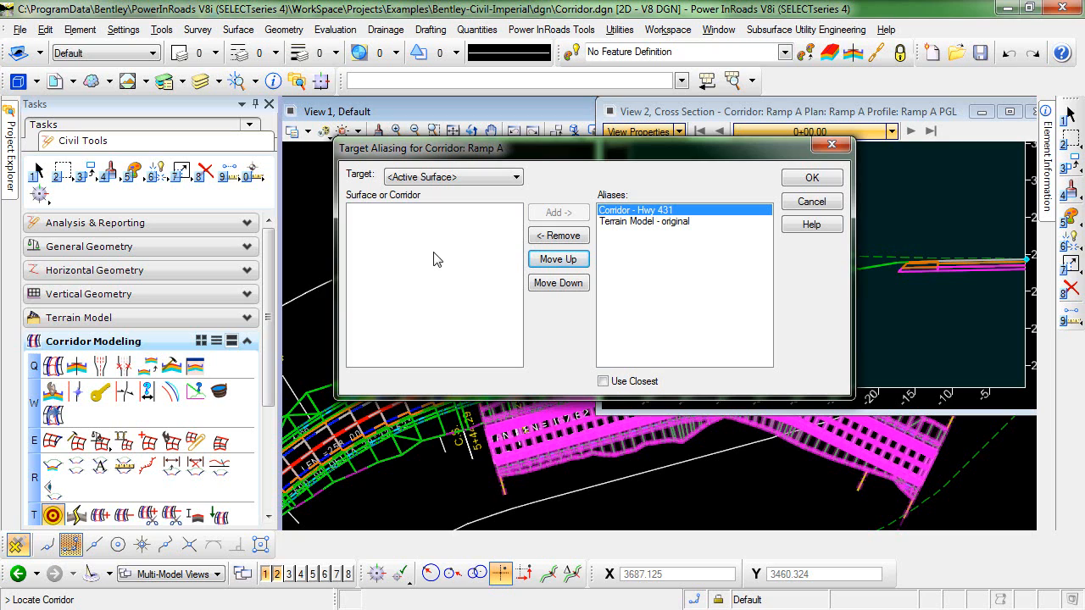
pyautogui.moveTo(788, 288)
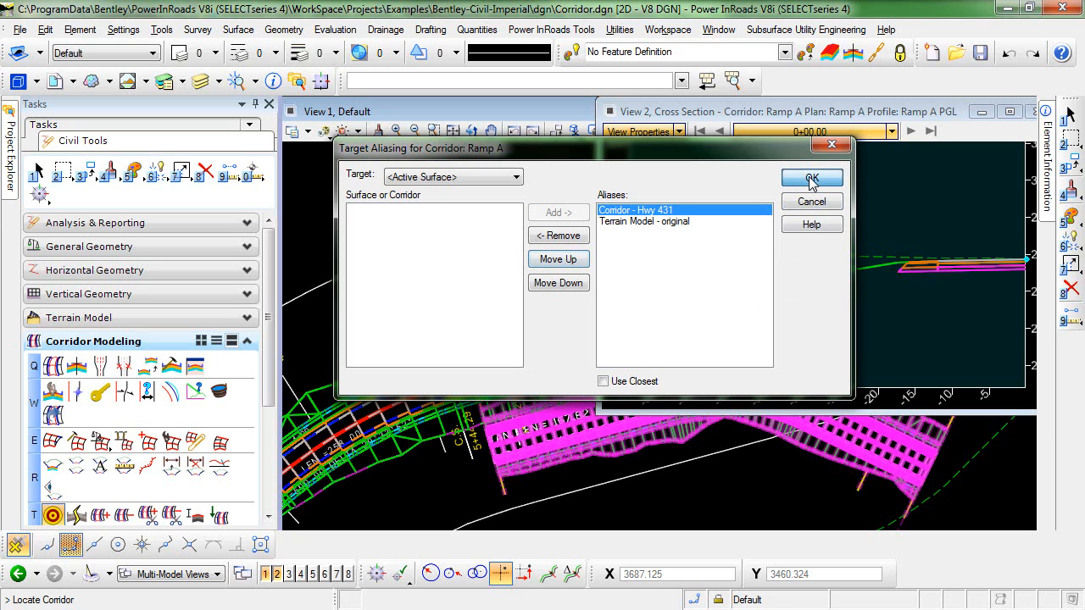
# - Confirm Ramp A's target aliasing with OK so the cross section redraws
pyautogui.click(812, 178)
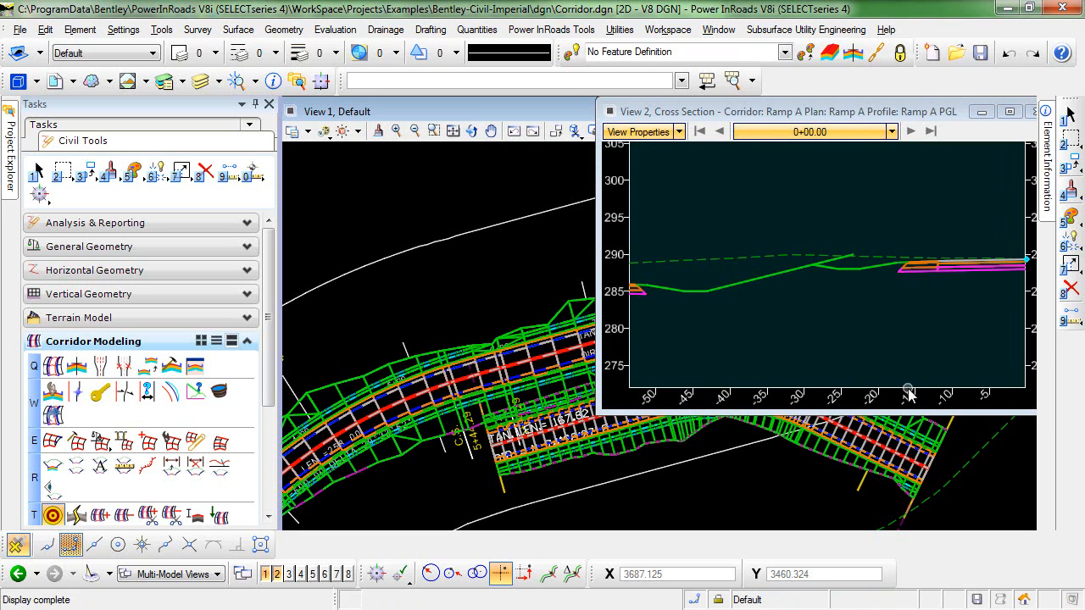
pyautogui.moveTo(907, 392)
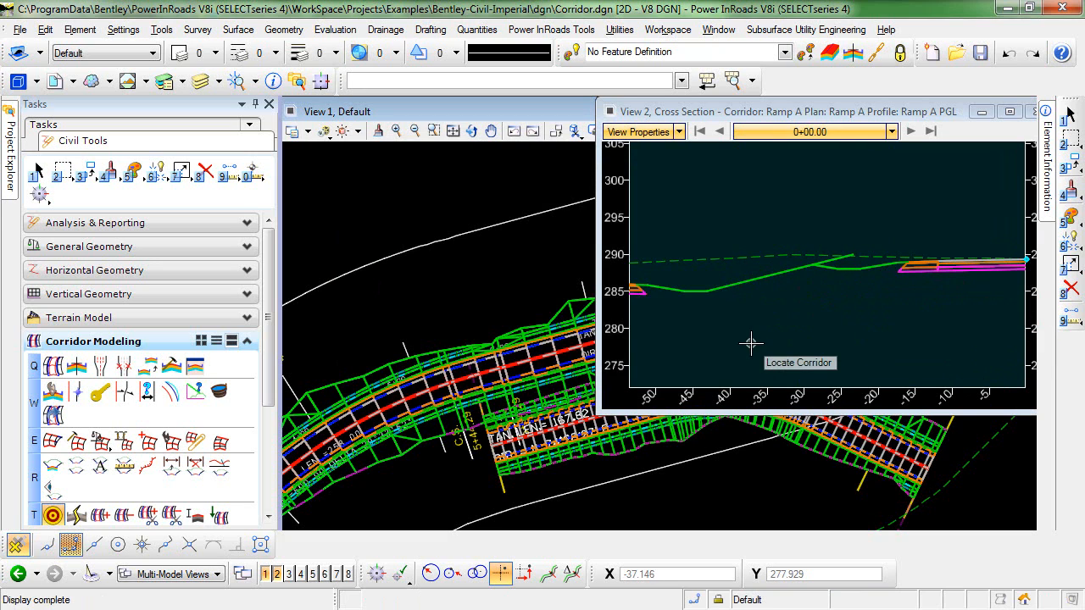
pyautogui.moveTo(737, 339)
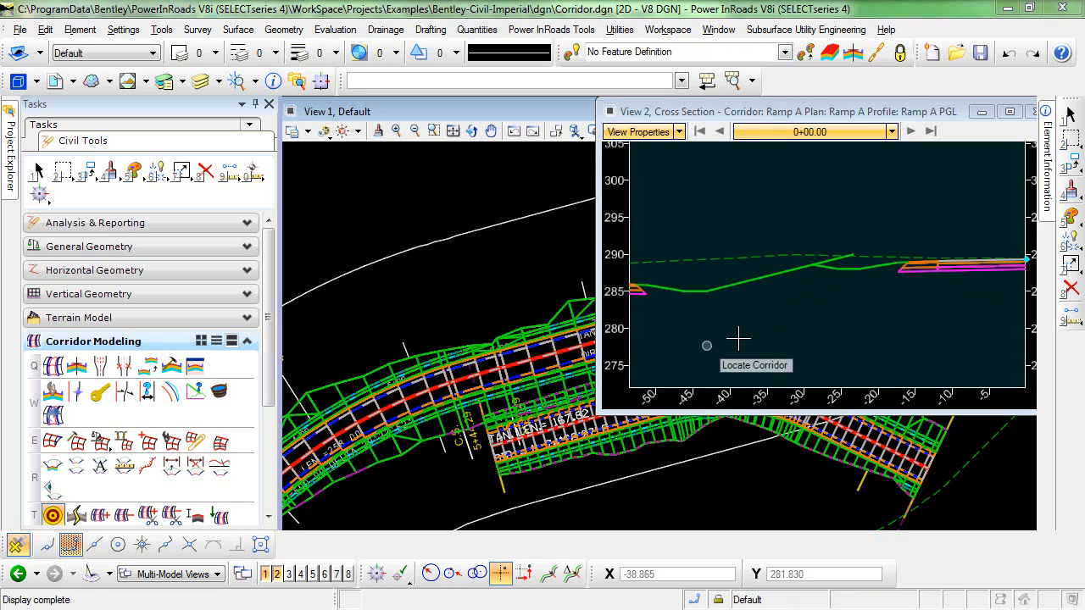
pyautogui.moveTo(924, 263)
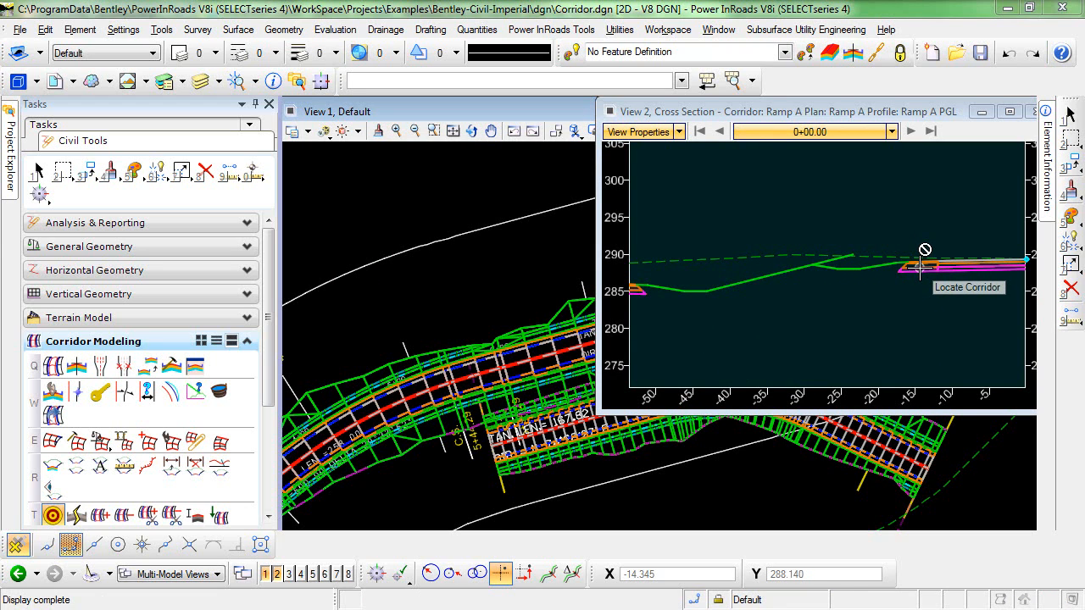
pyautogui.moveTo(697, 291)
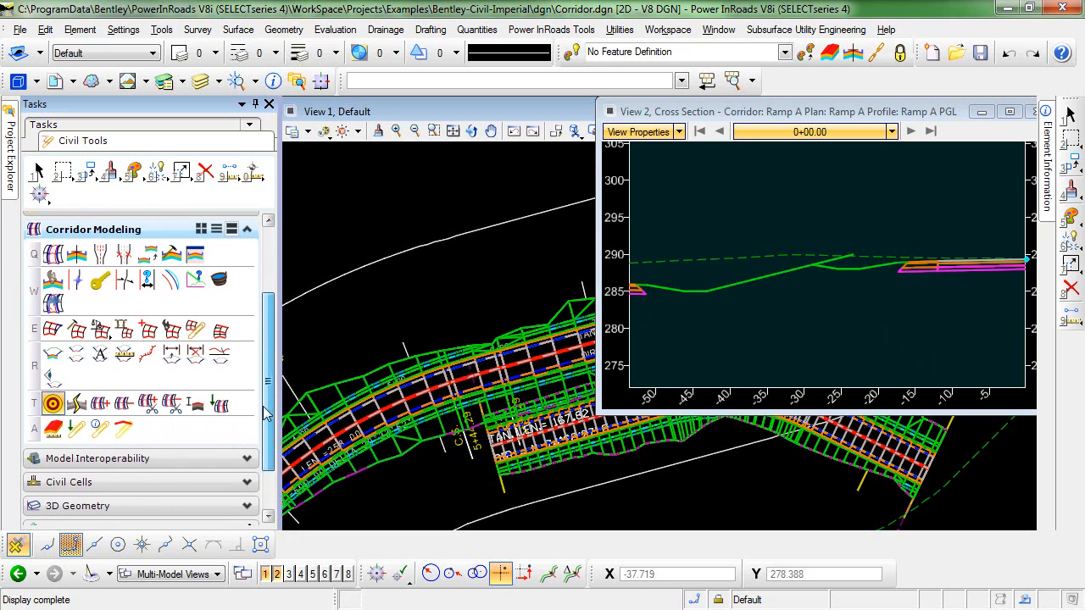
pyautogui.moveTo(149, 404)
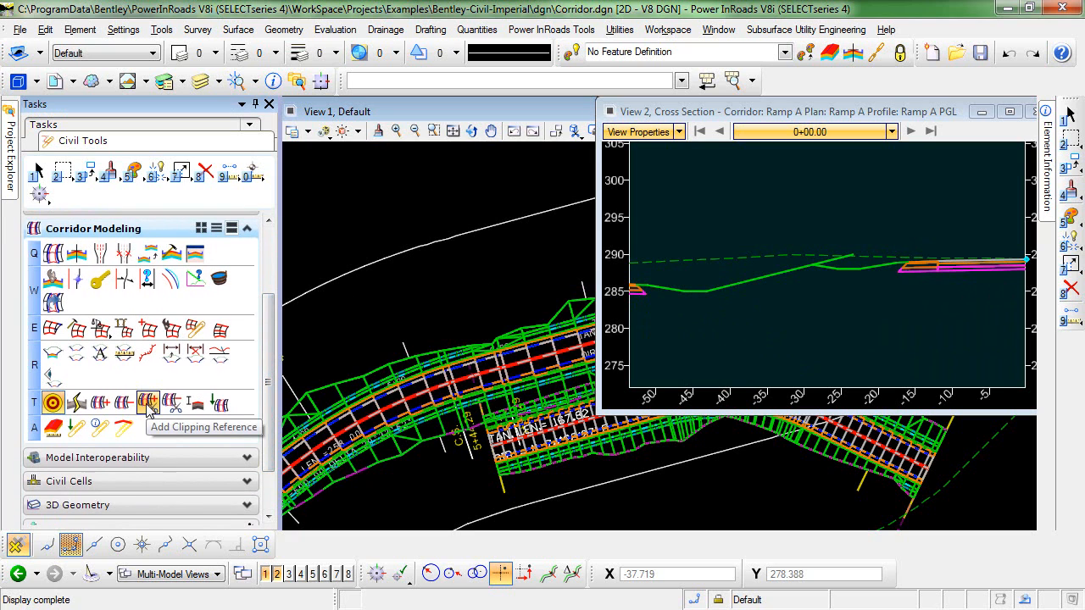
# - Start the Add Clipping Reference tool to clip Hwy 431 by Ramp A
pyautogui.click(148, 402)
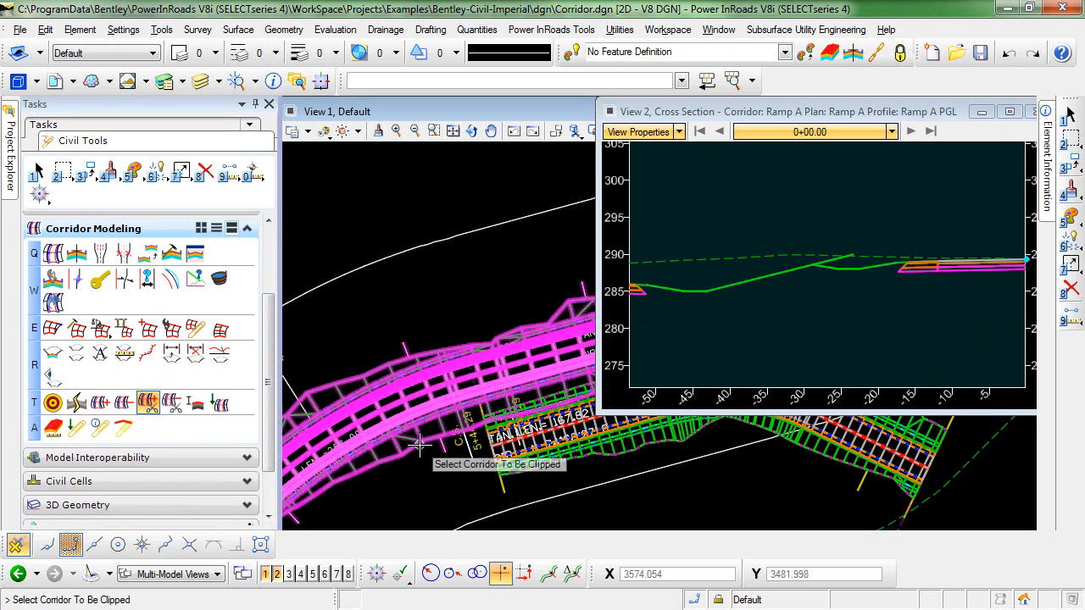
pyautogui.moveTo(417, 442)
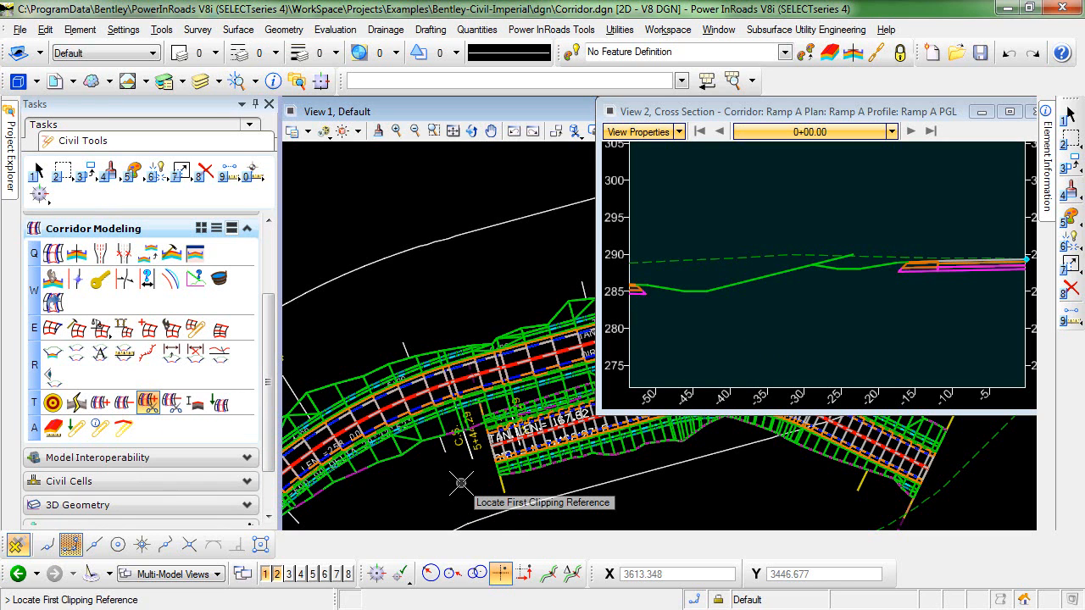
pyautogui.moveTo(521, 473)
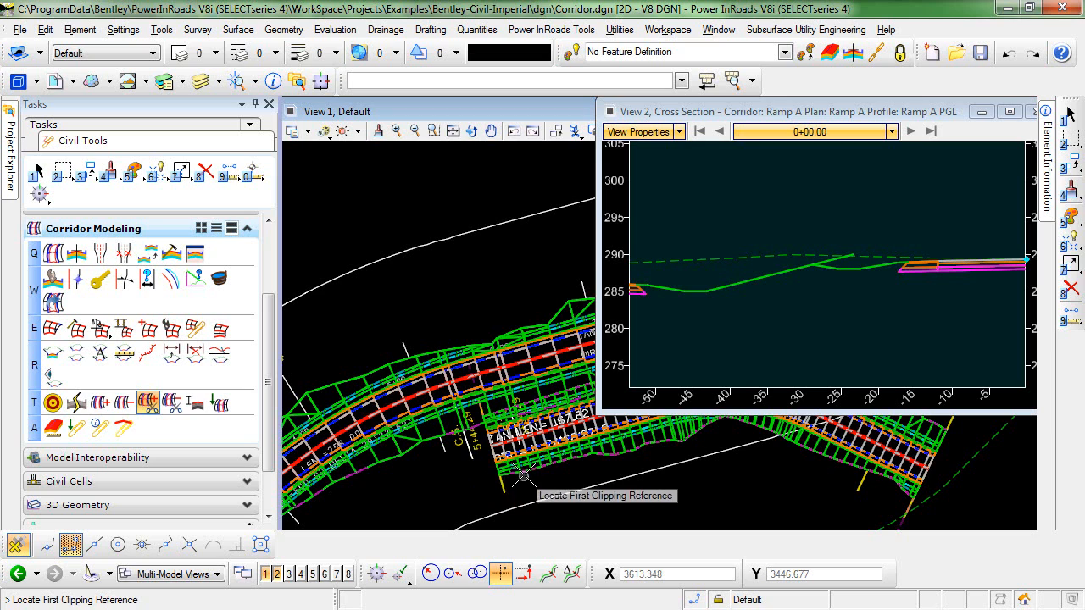
pyautogui.moveTo(524, 473)
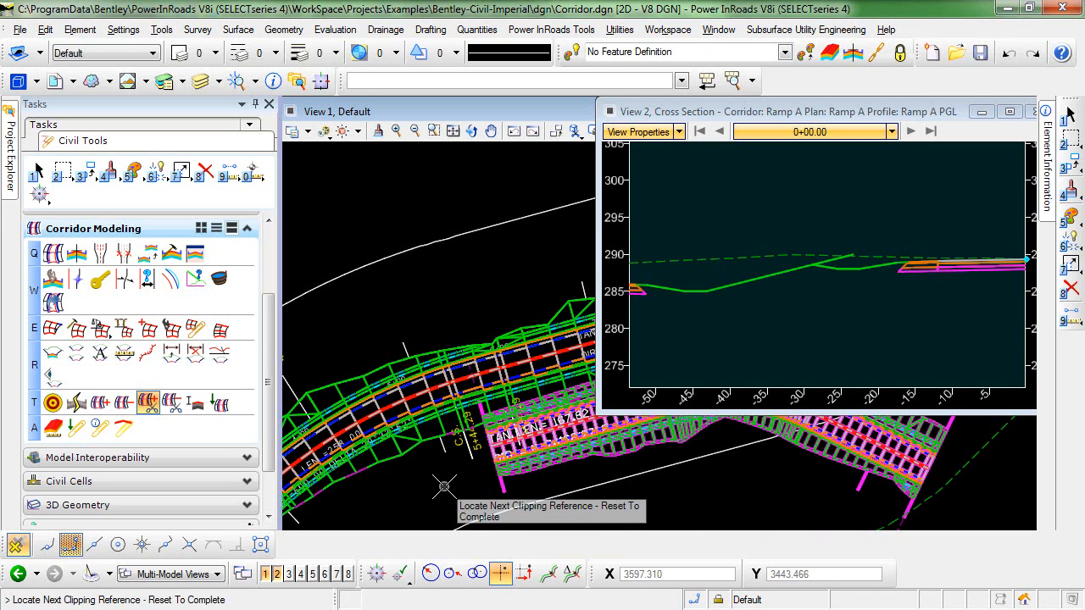
pyautogui.moveTo(437, 489)
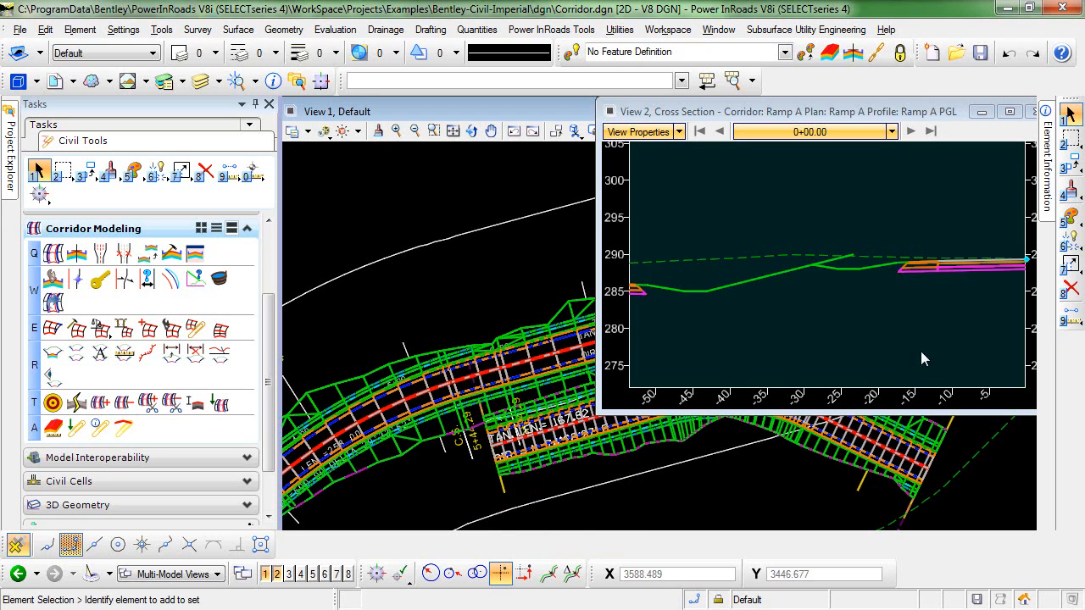
pyautogui.moveTo(938, 346)
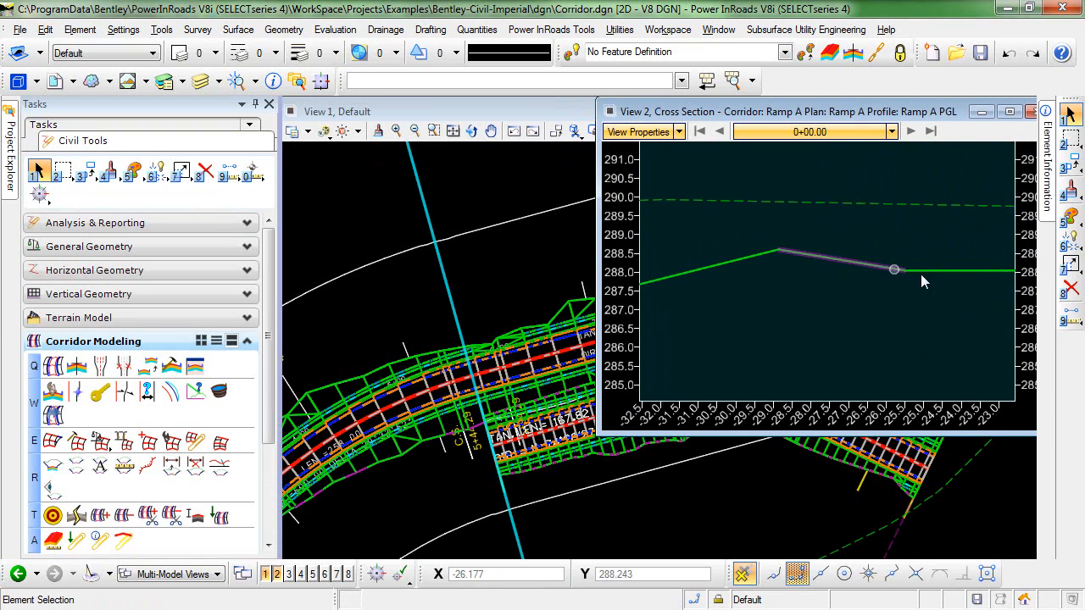
pyautogui.moveTo(788, 254)
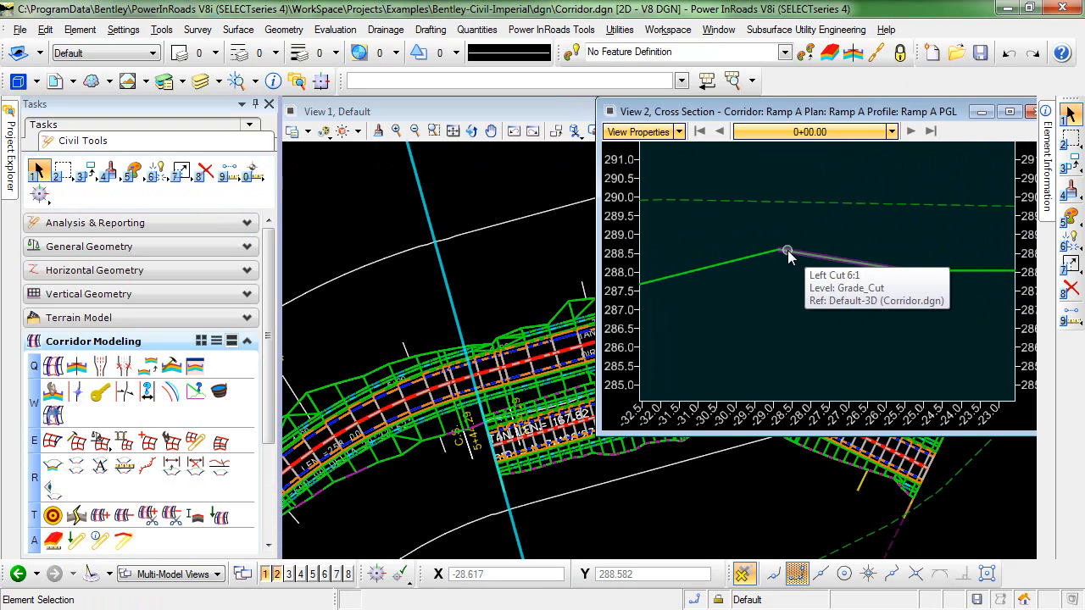
pyautogui.moveTo(745, 260)
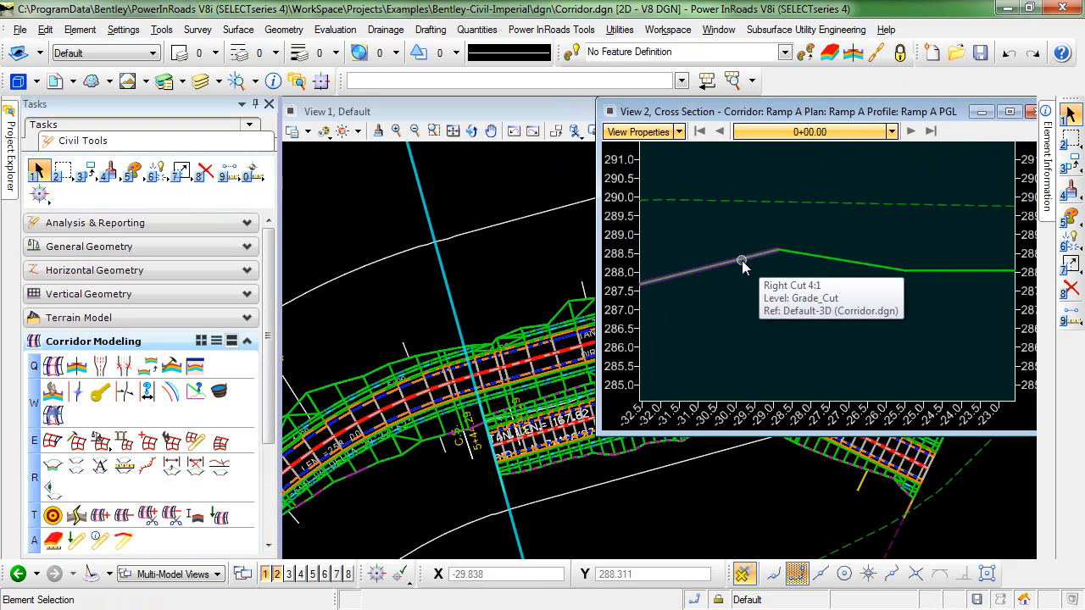
pyautogui.moveTo(685, 284)
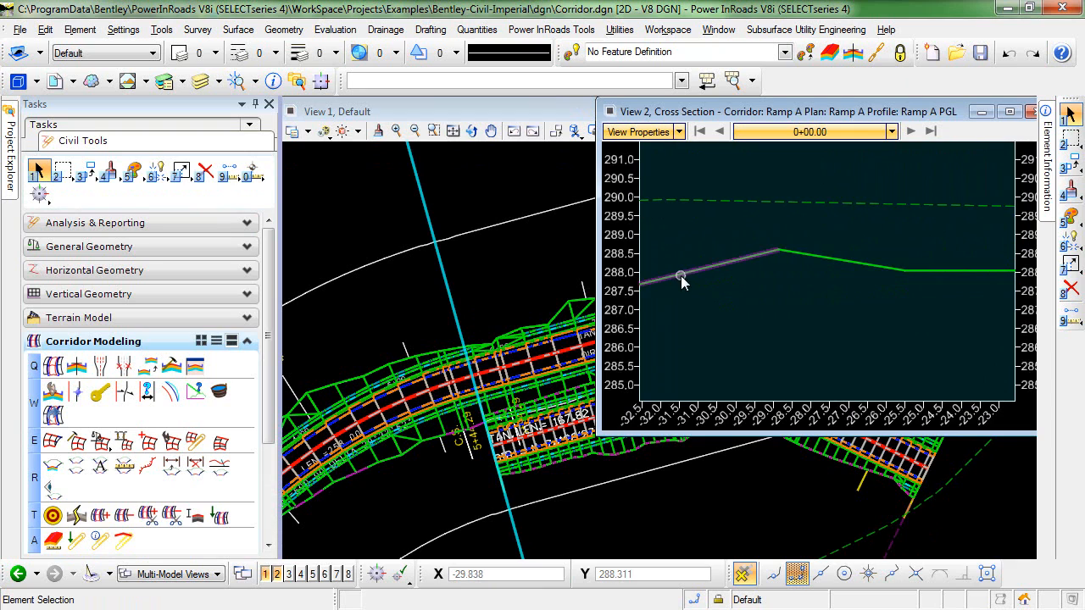